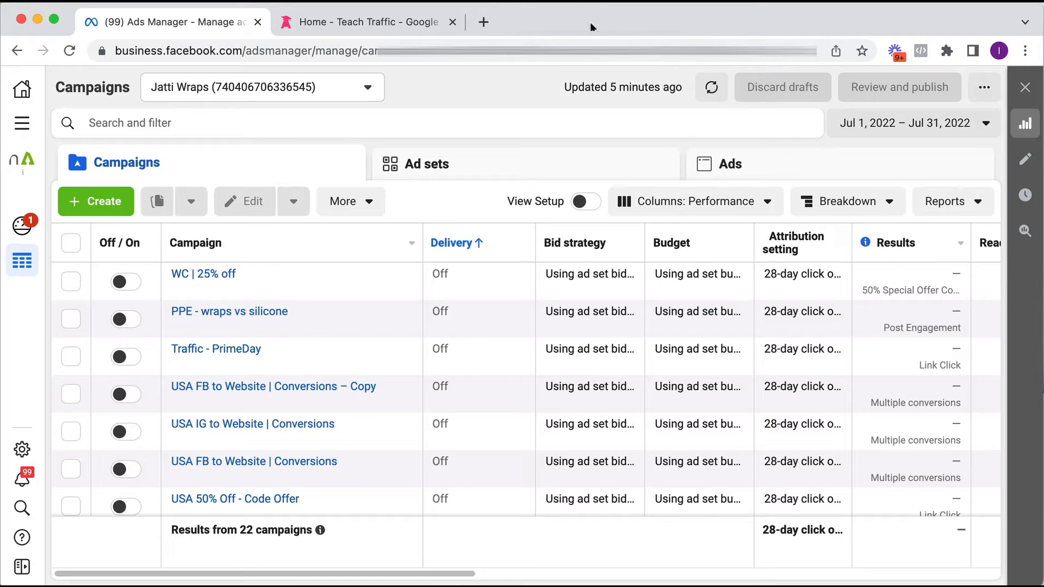
Switch to the Teach Traffic website homepage from the Jatti Wraps campaign list.
click(363, 22)
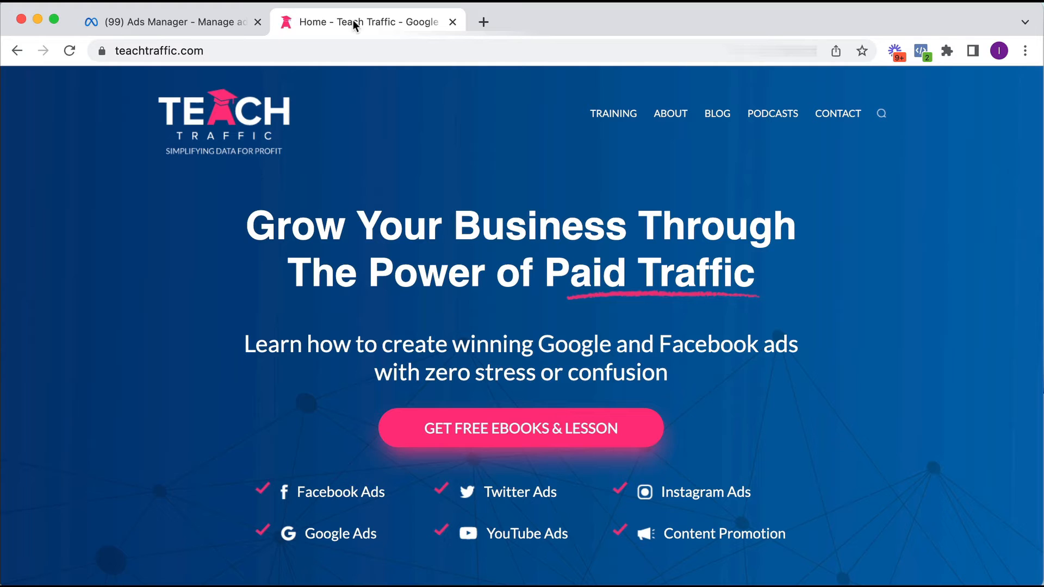
mouse_move(455, 171)
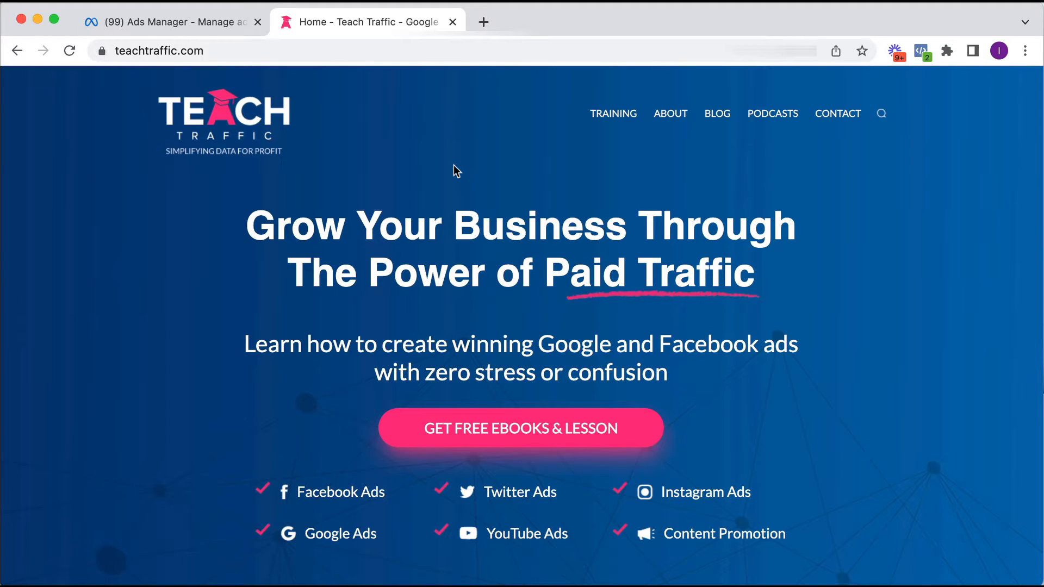
mouse_move(917, 63)
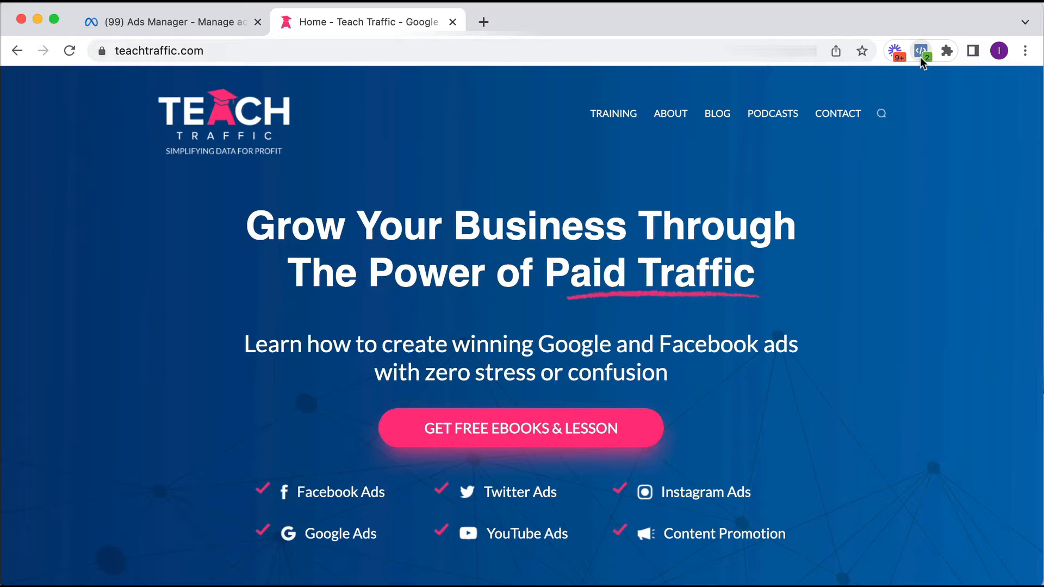
mouse_move(920, 51)
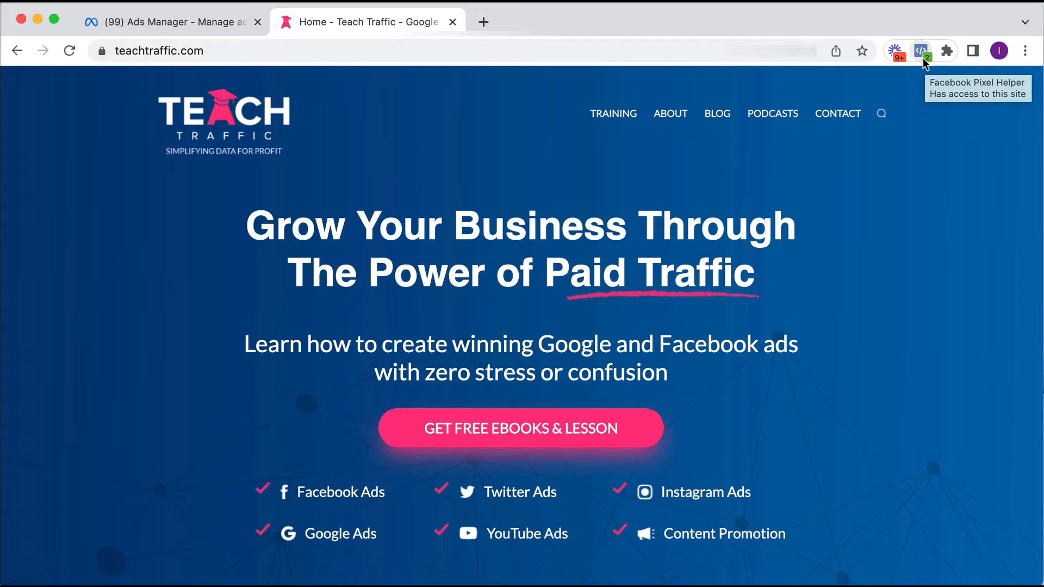
mouse_move(924, 72)
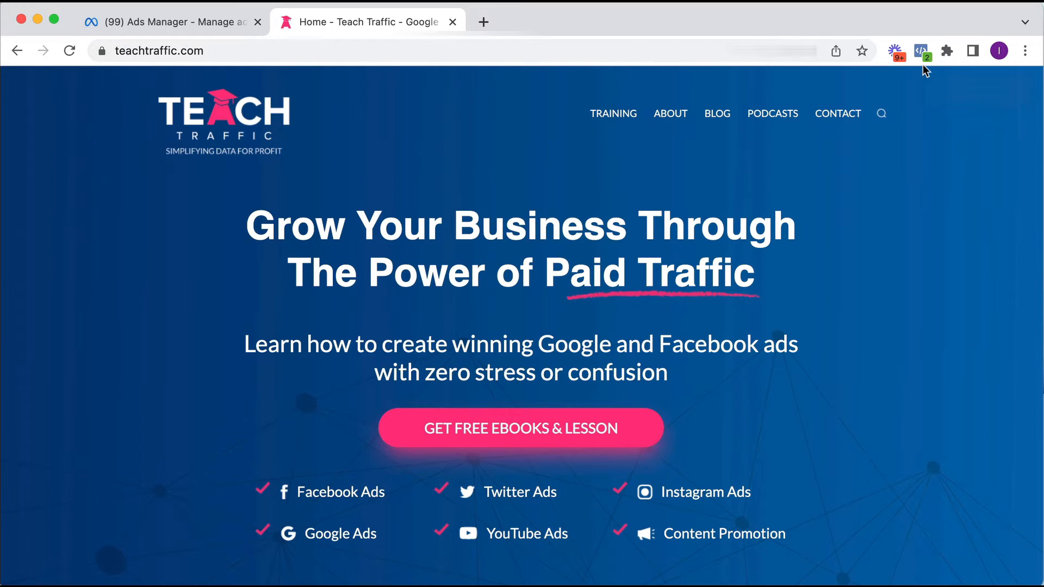
mouse_move(895, 66)
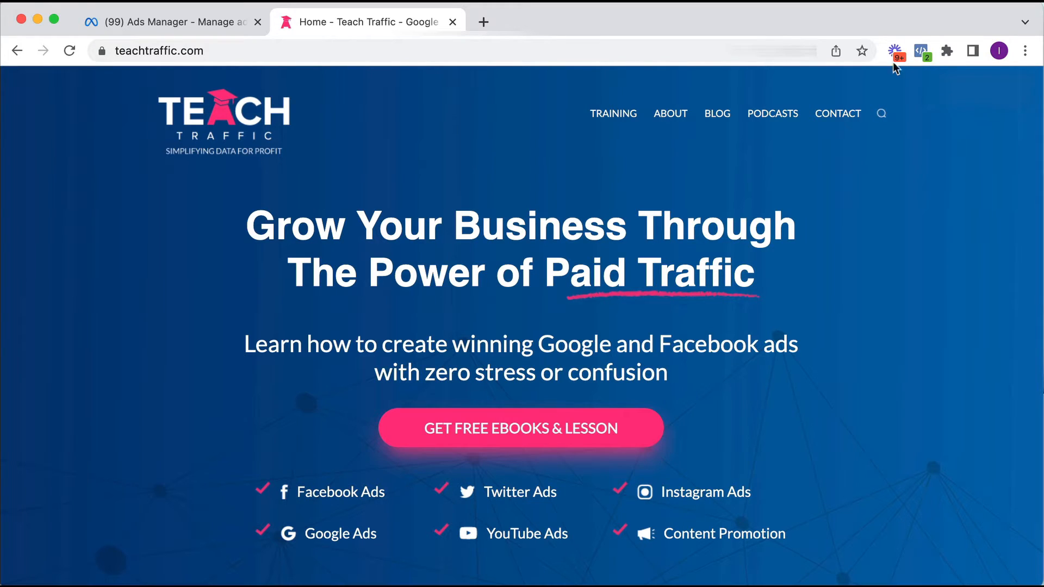
Return to Ads Manager and navigate via All tools to the Jatti Wraps Audiences page.
click(170, 22)
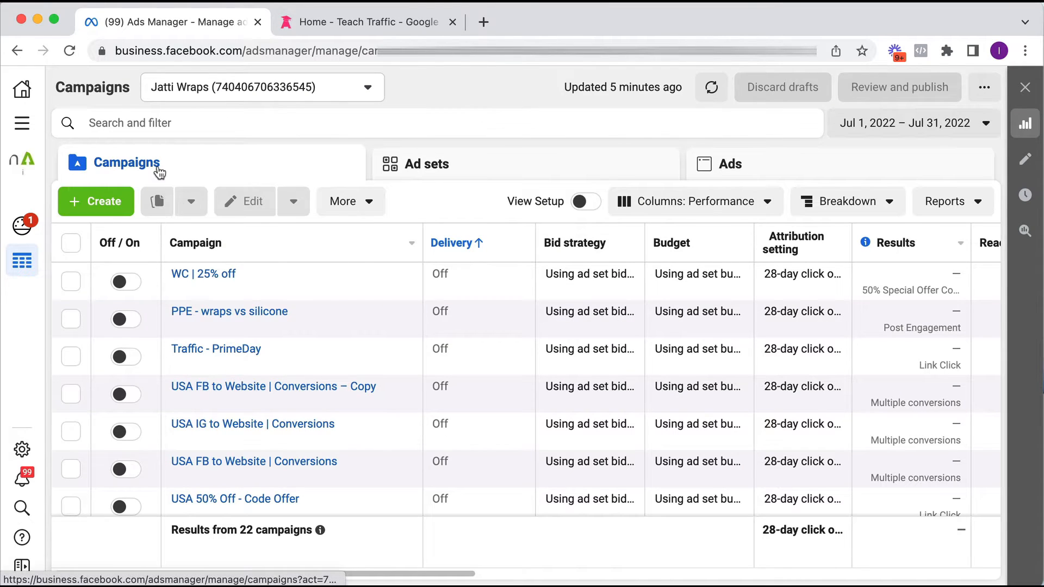
mouse_move(21, 124)
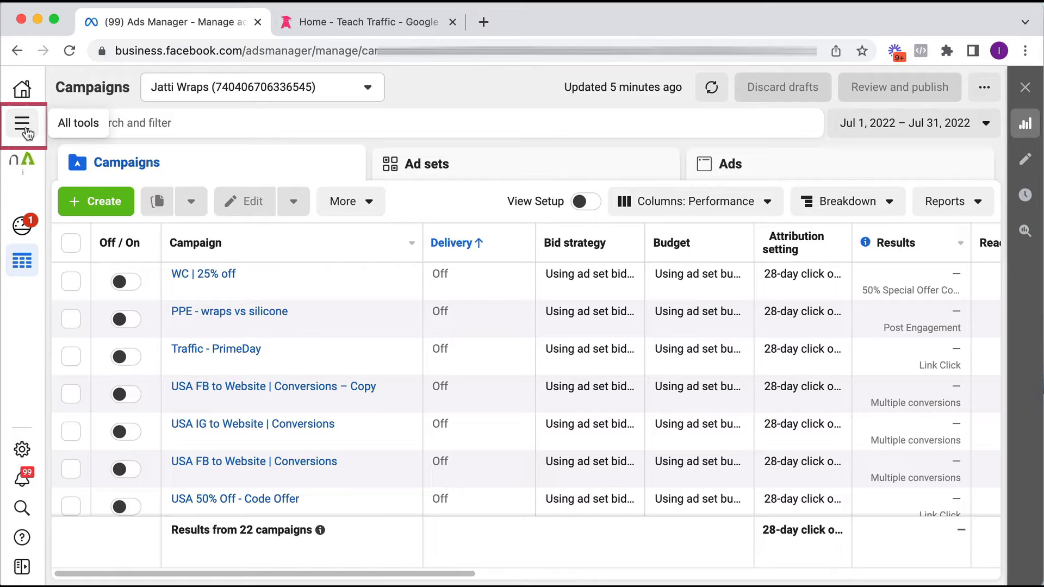
click(24, 125)
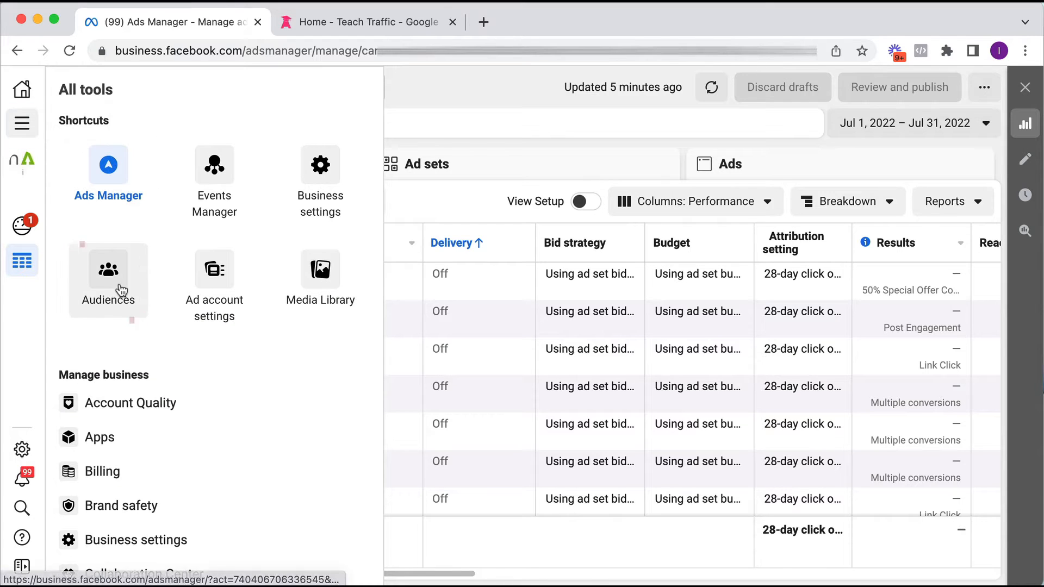
click(108, 269)
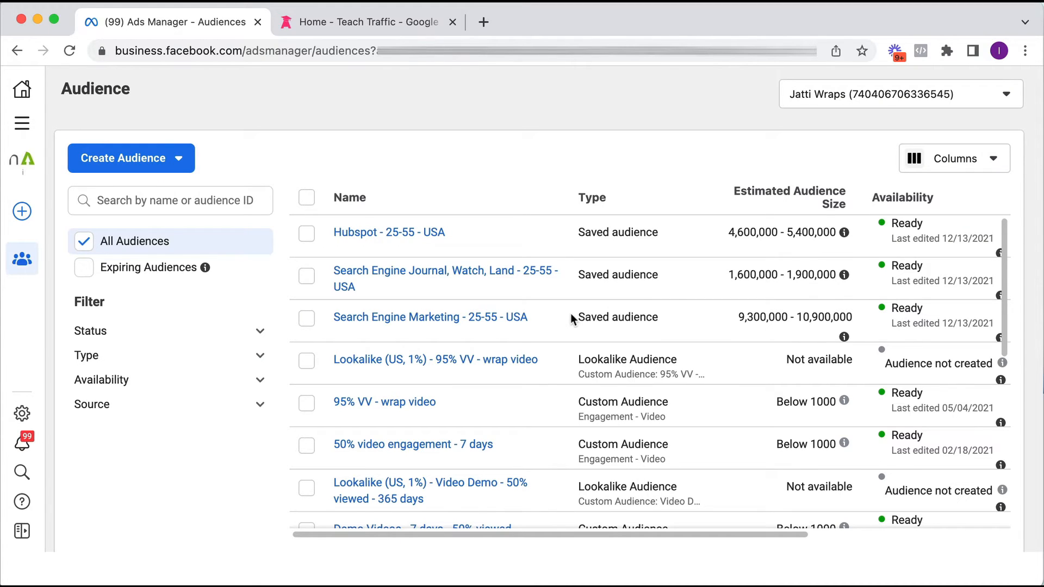
mouse_move(556, 317)
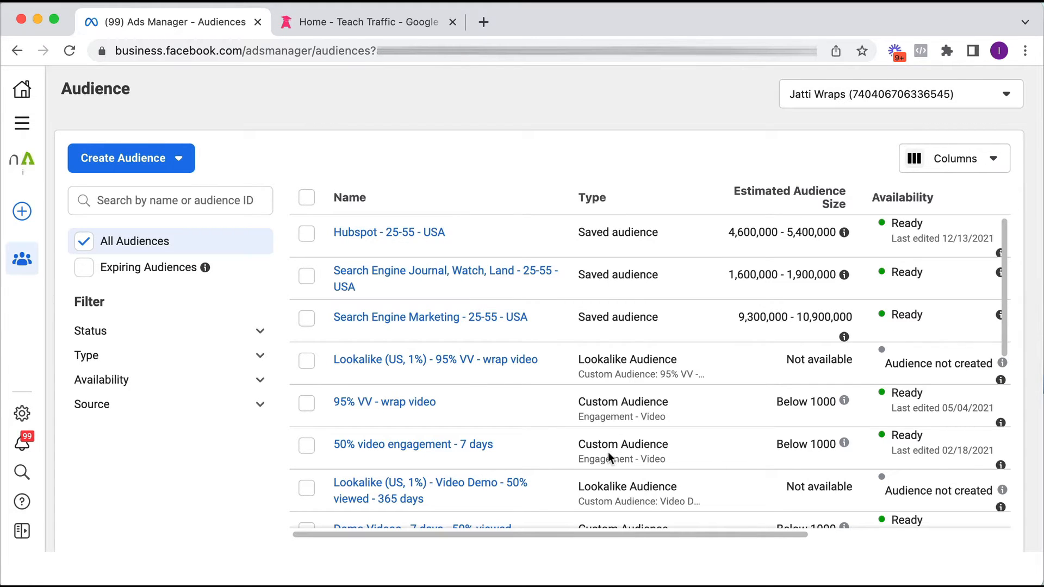
mouse_move(576, 142)
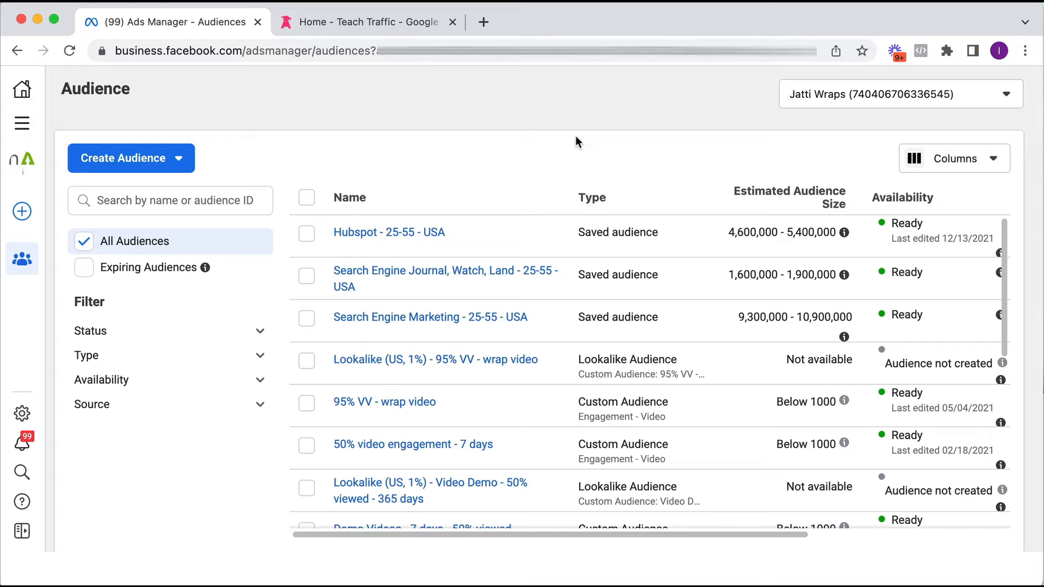
mouse_move(109, 170)
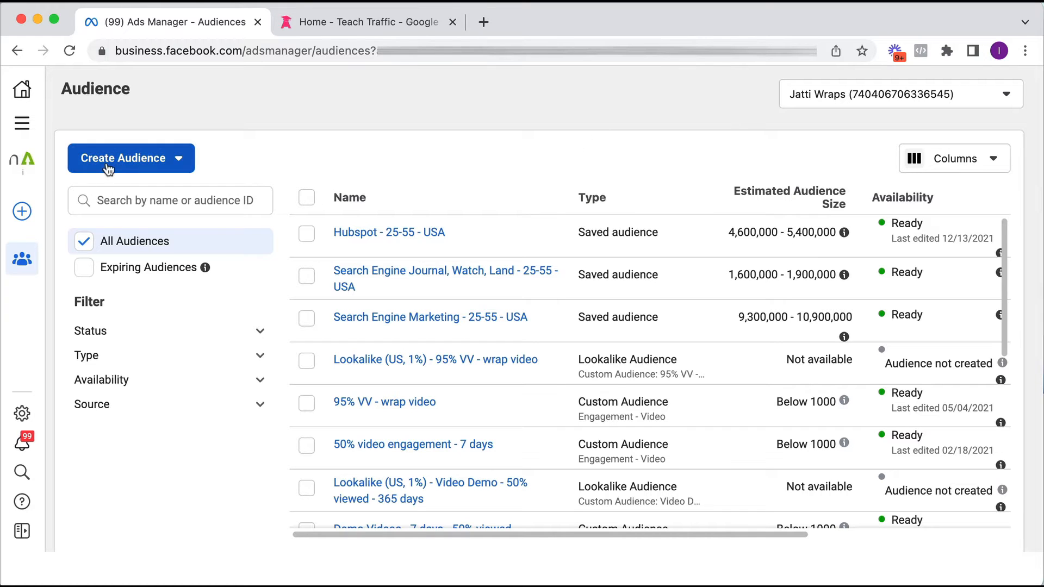
Start a new Custom Audience and choose Website as its source.
click(123, 157)
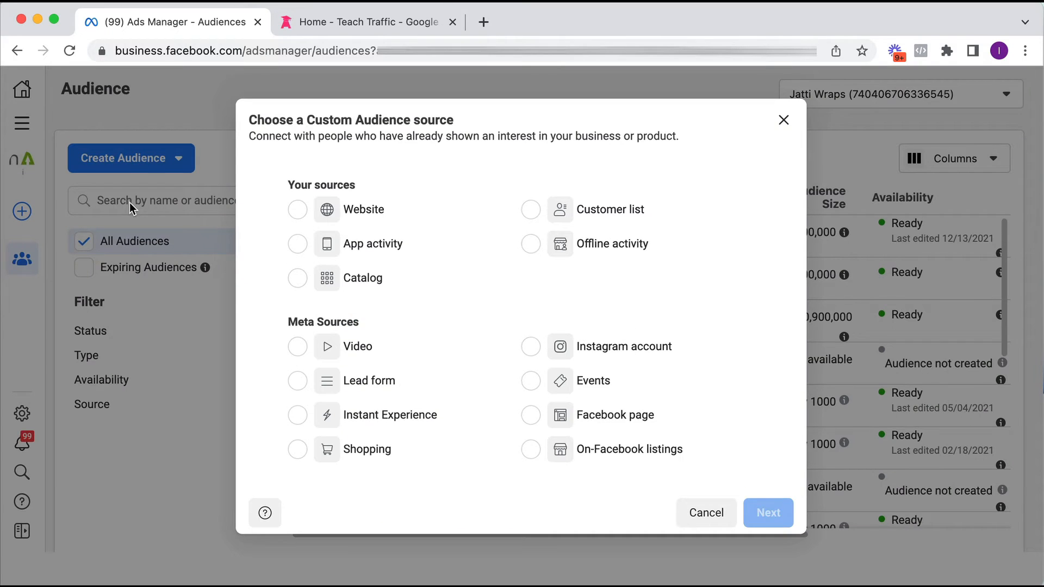
mouse_move(268, 159)
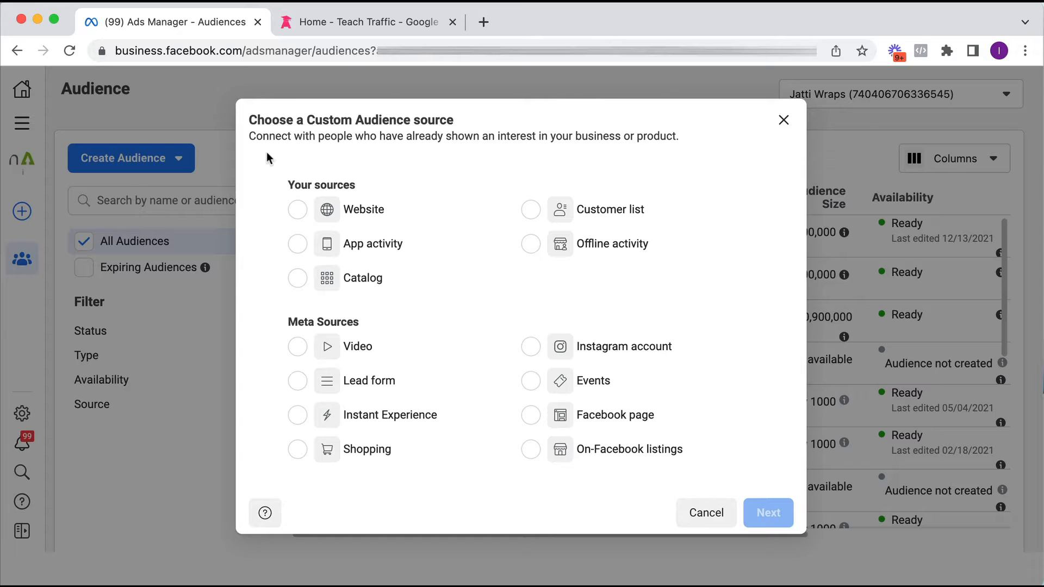
mouse_move(449, 130)
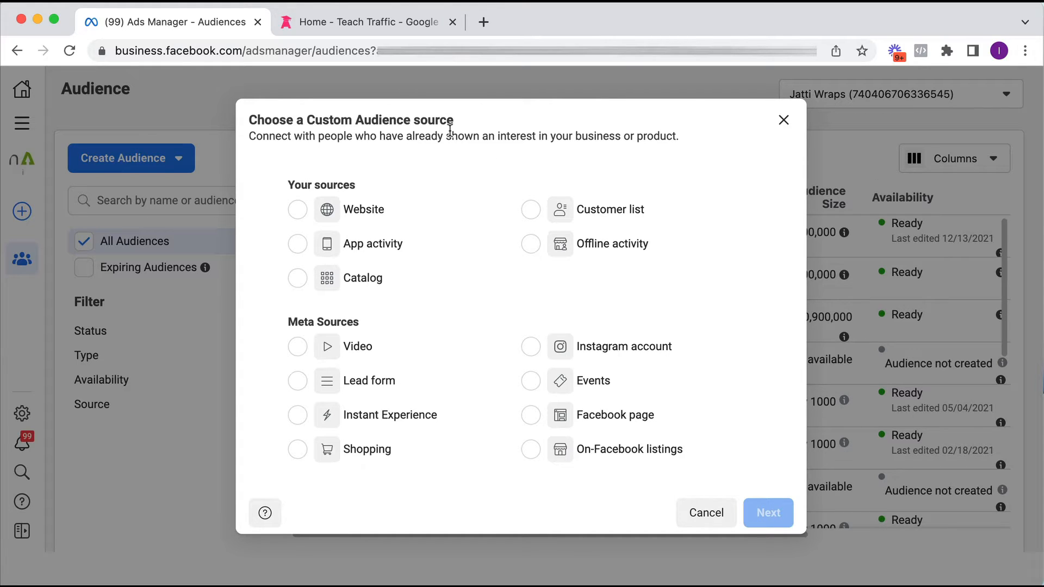
mouse_move(426, 208)
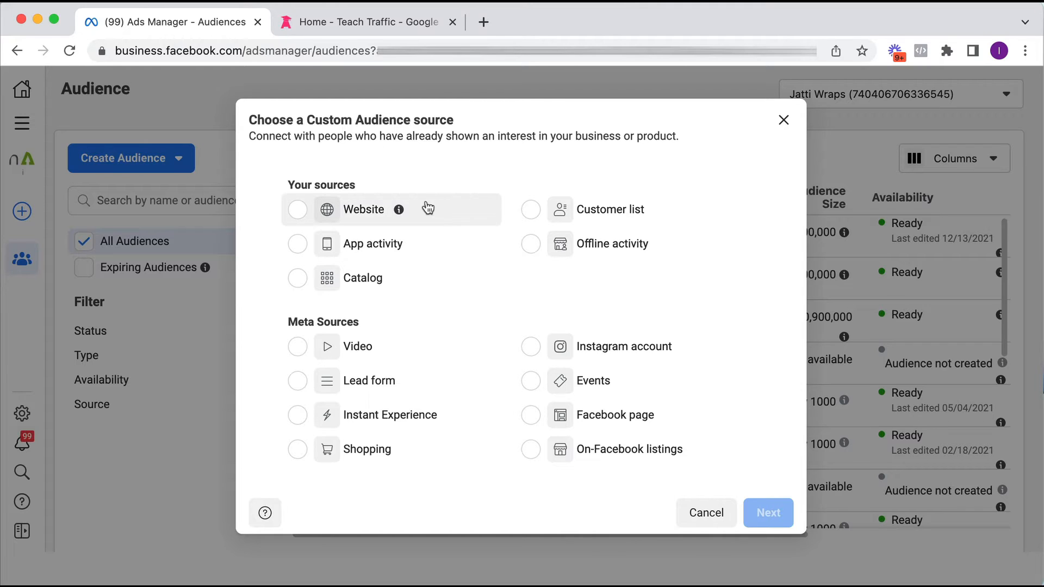
mouse_move(365, 215)
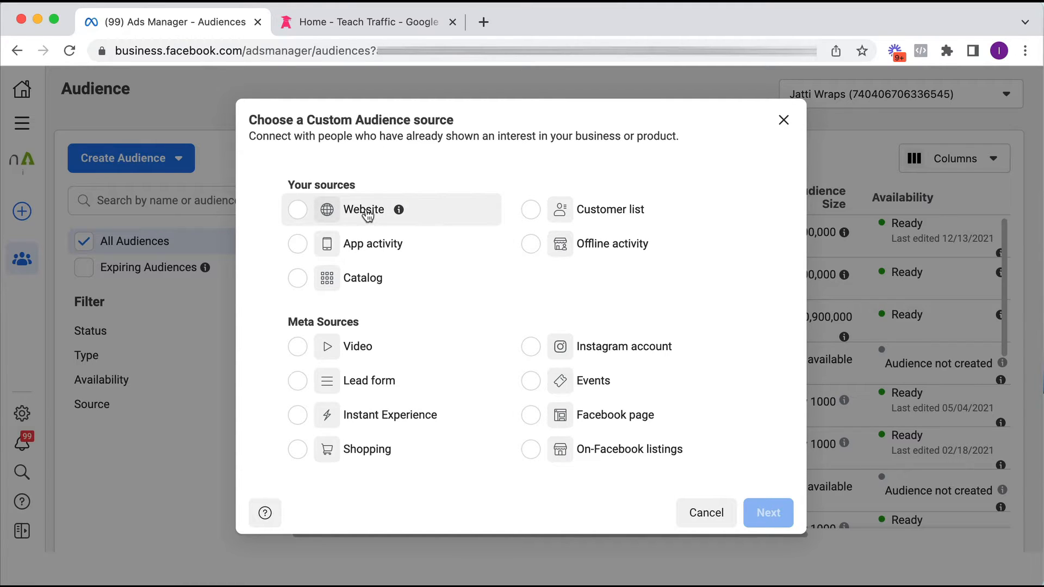
mouse_move(373, 244)
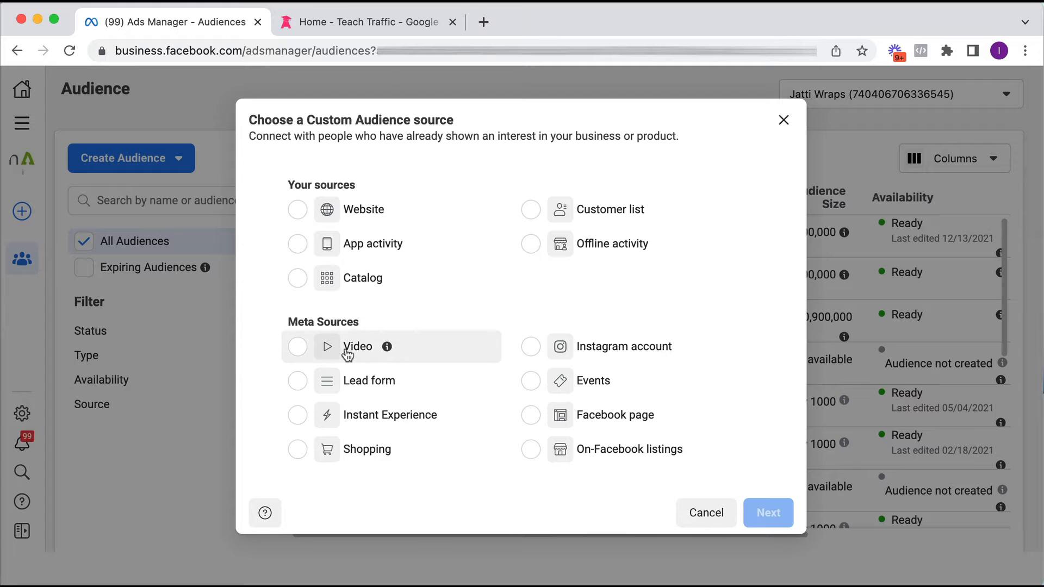
mouse_move(455, 361)
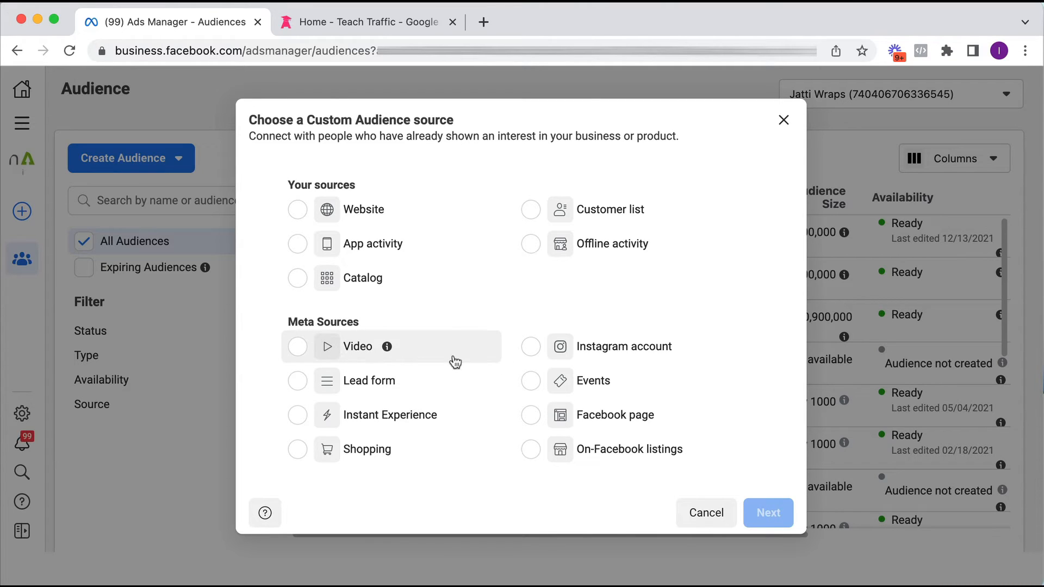
mouse_move(624, 352)
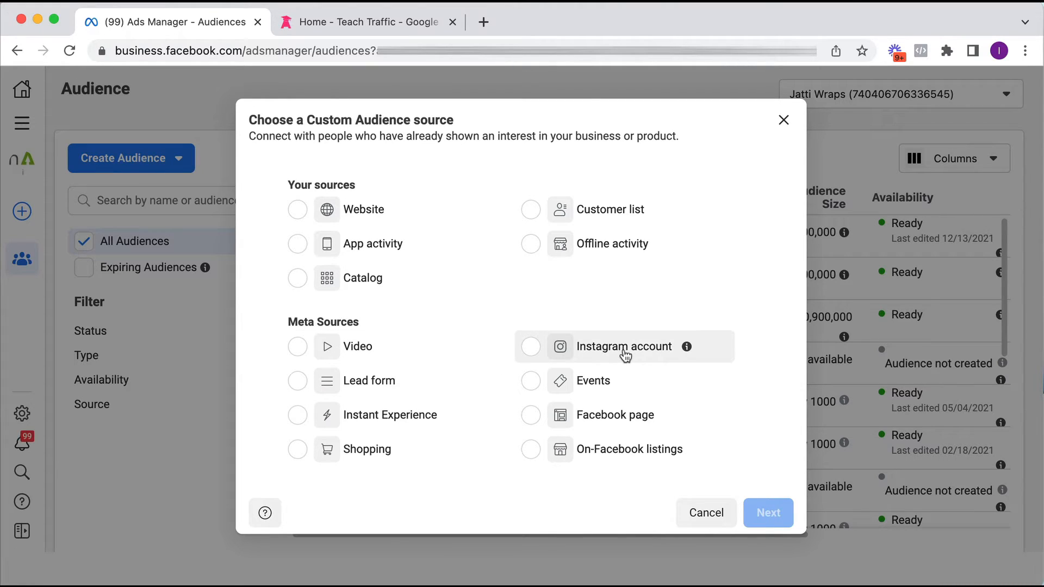
mouse_move(478, 399)
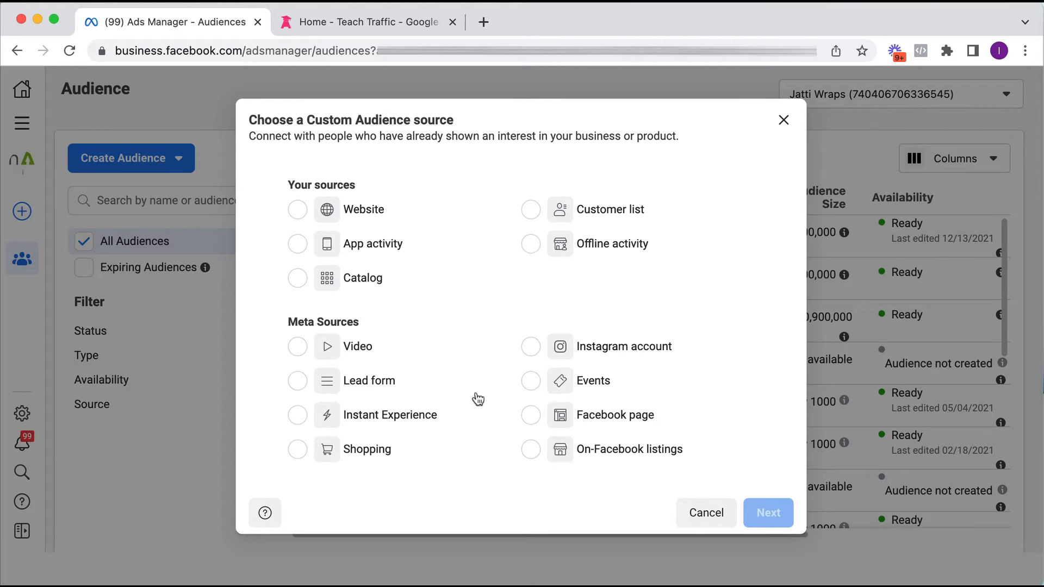
mouse_move(322, 456)
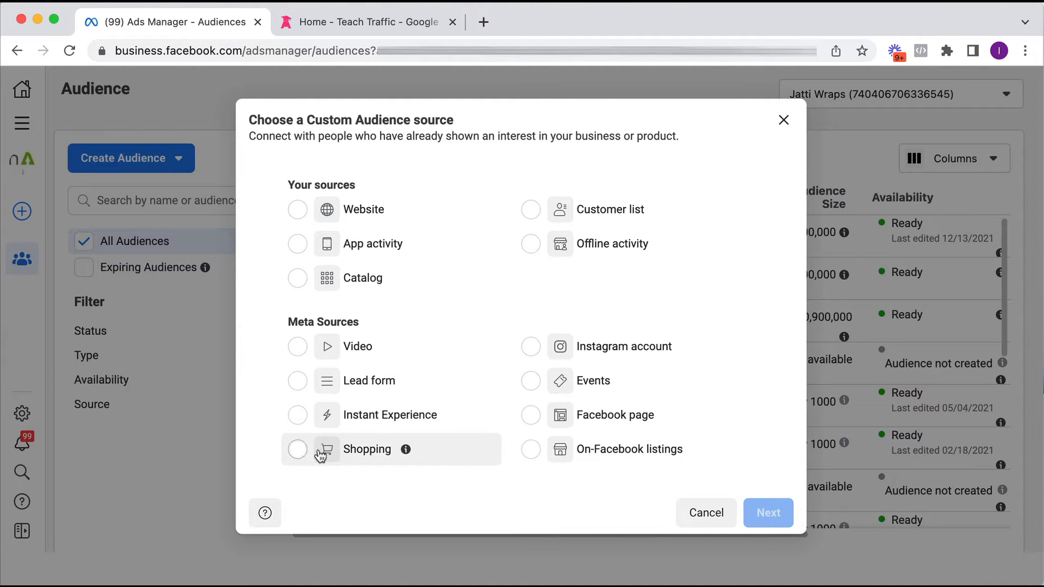
mouse_move(604, 285)
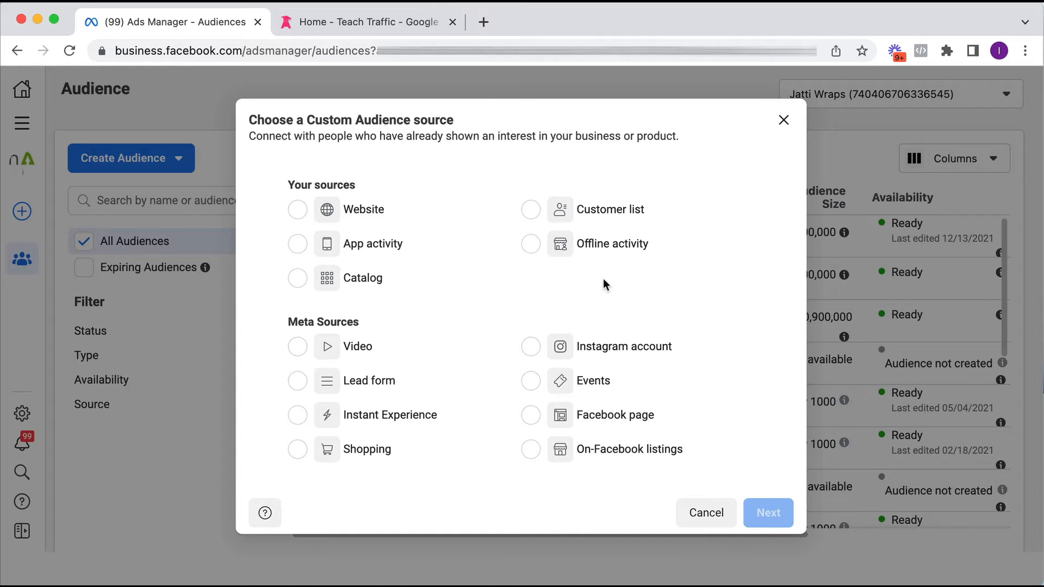
mouse_move(383, 213)
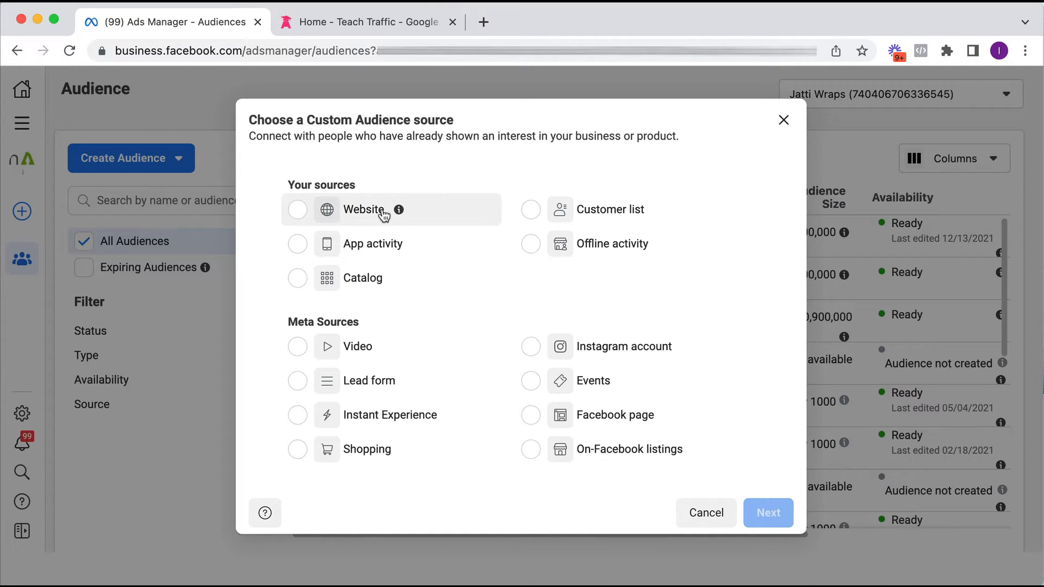
mouse_move(606, 208)
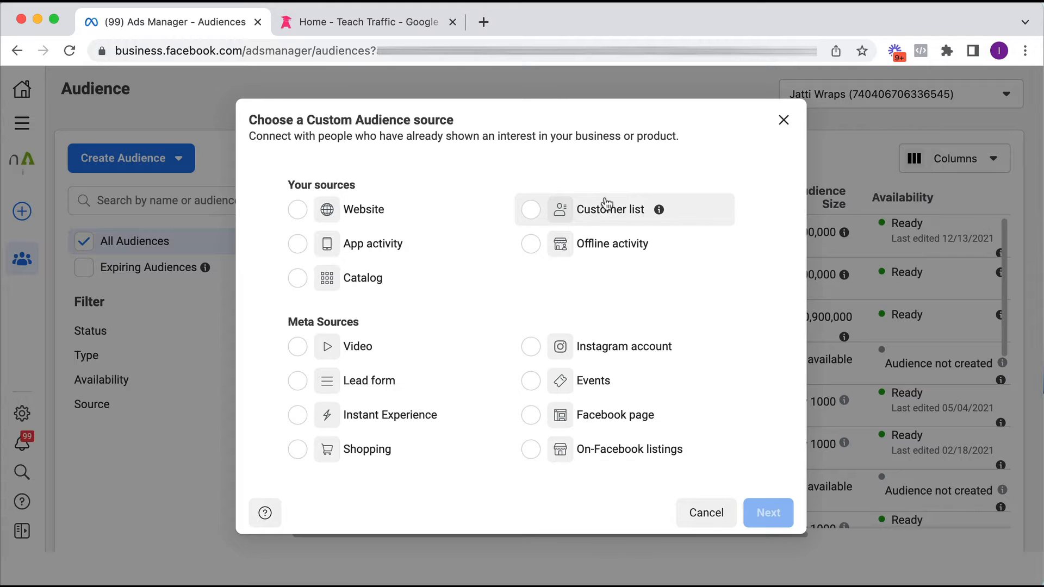
mouse_move(389, 349)
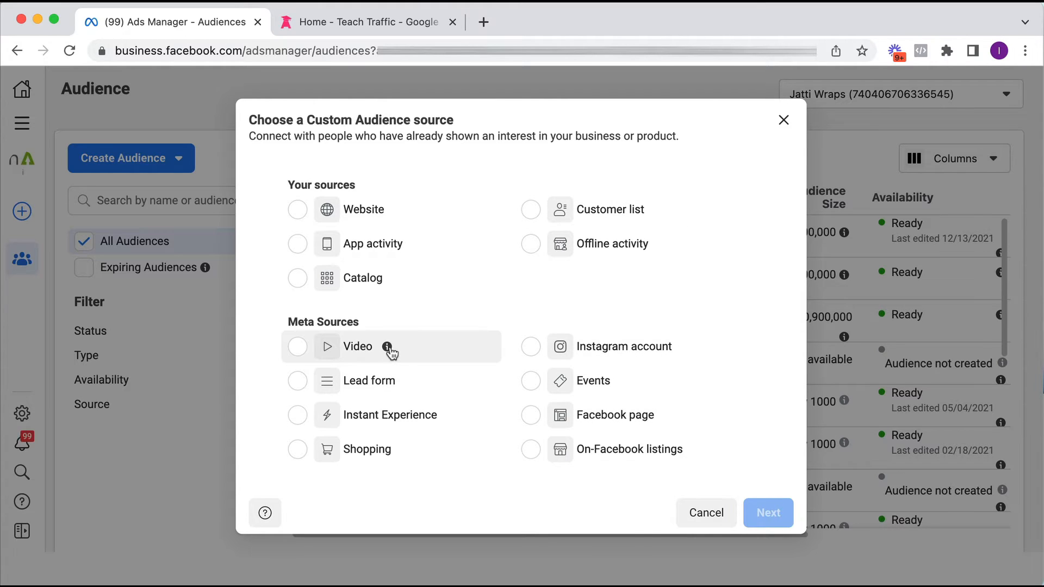
mouse_move(388, 346)
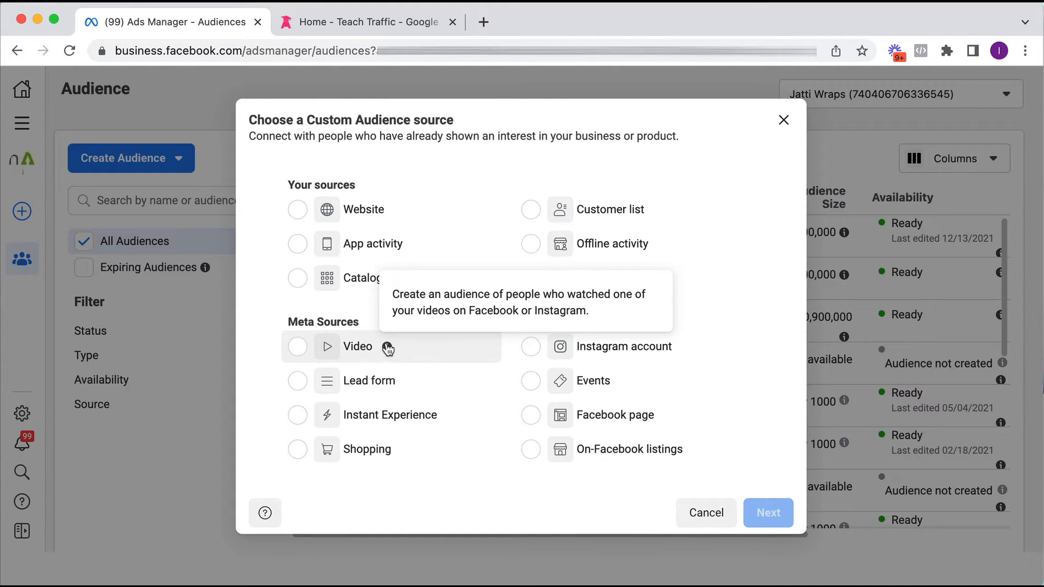
mouse_move(470, 143)
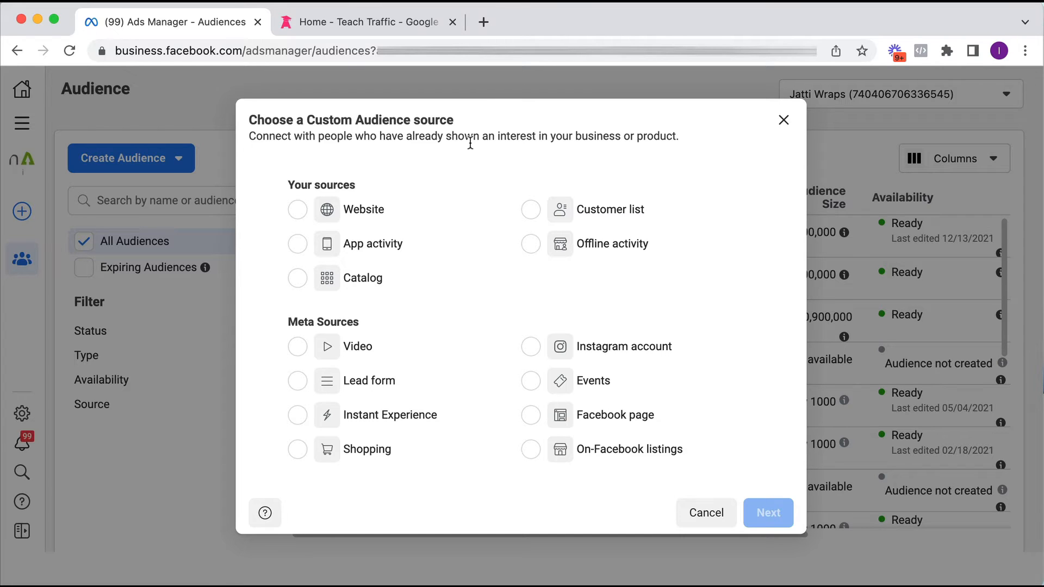
mouse_move(654, 291)
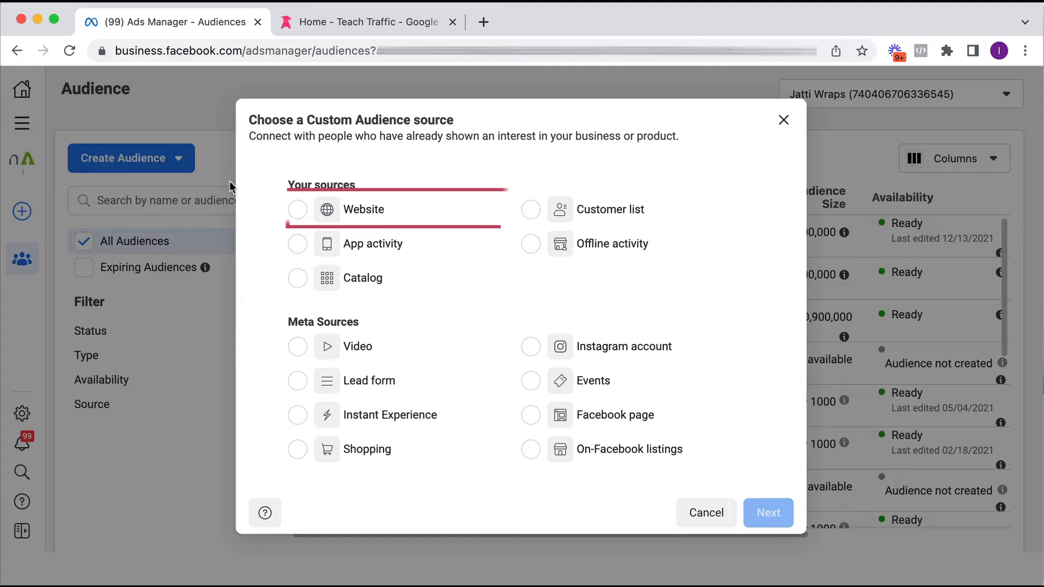
click(297, 209)
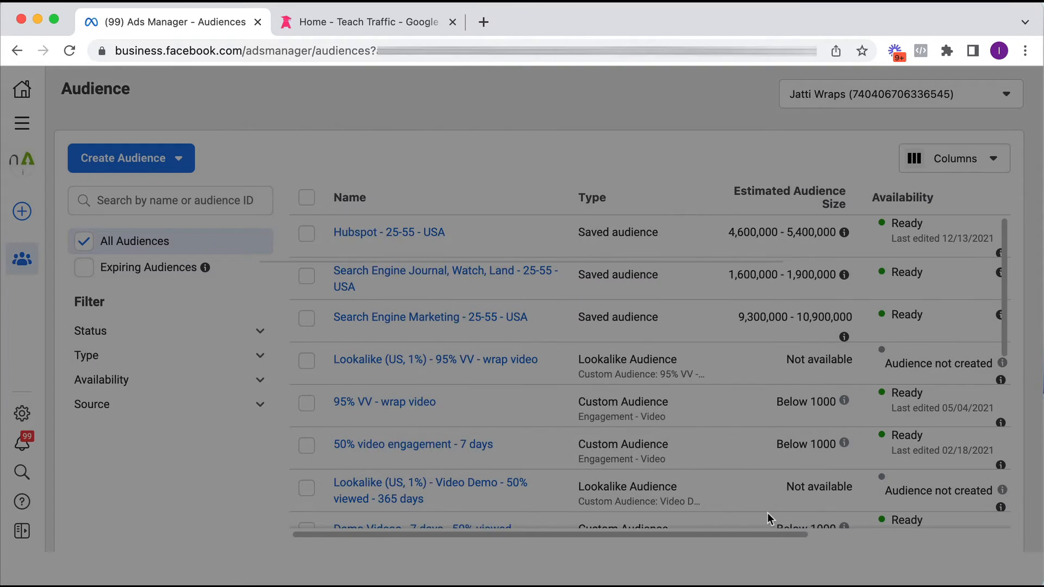
click(130, 158)
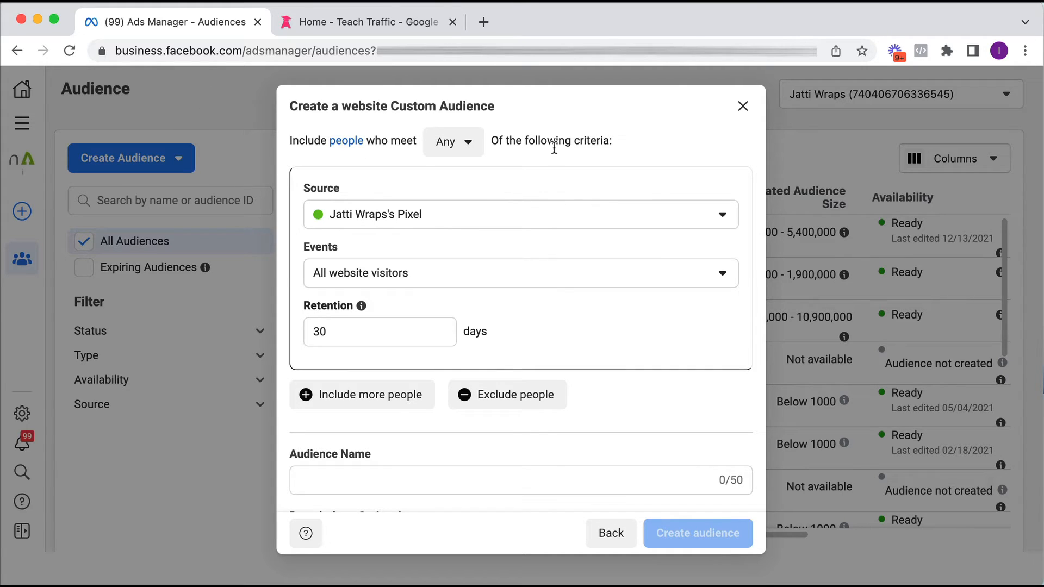
mouse_move(433, 186)
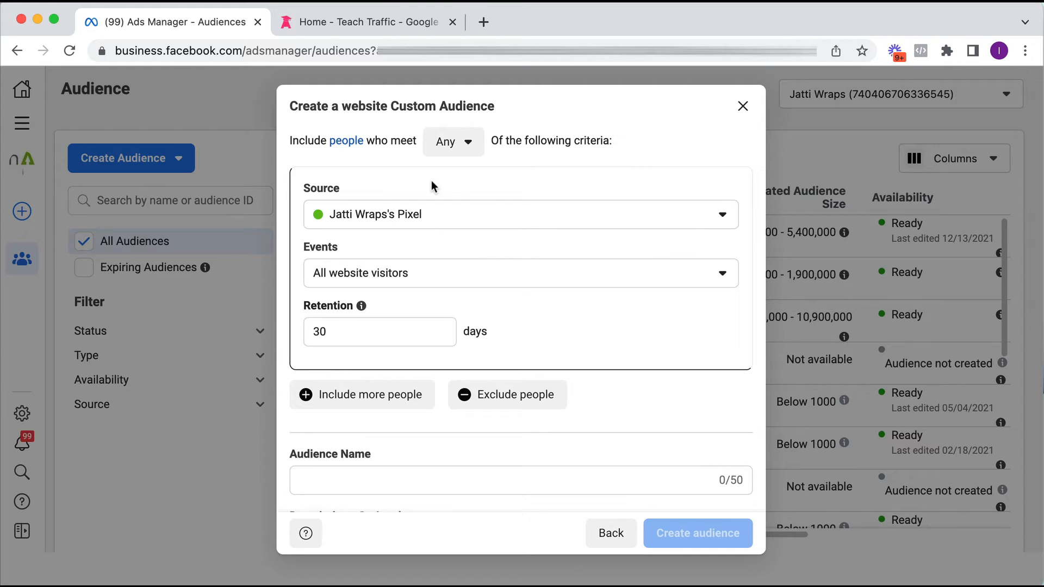
mouse_move(418, 223)
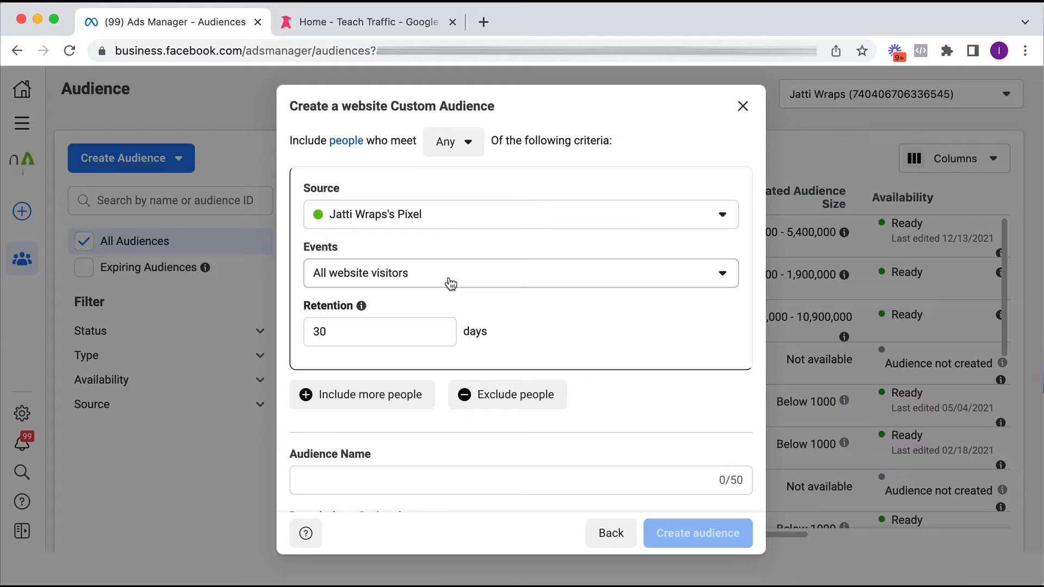
click(519, 273)
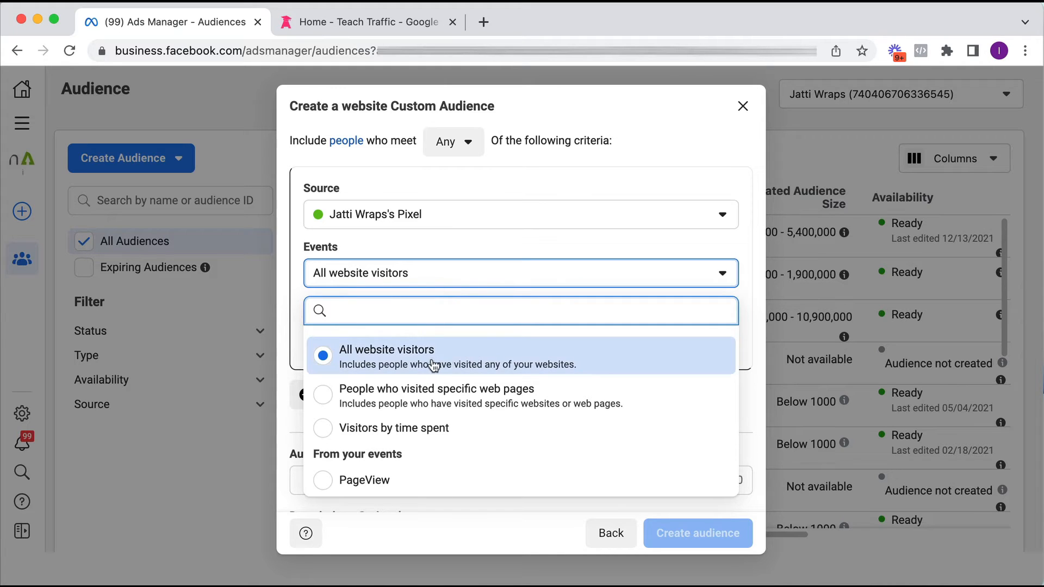
mouse_move(398, 395)
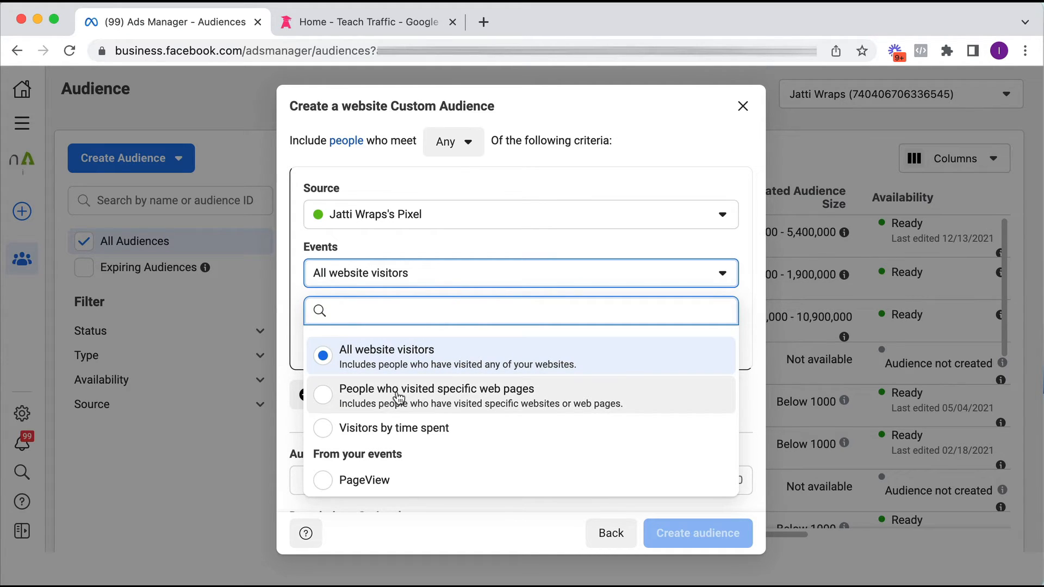
mouse_move(557, 402)
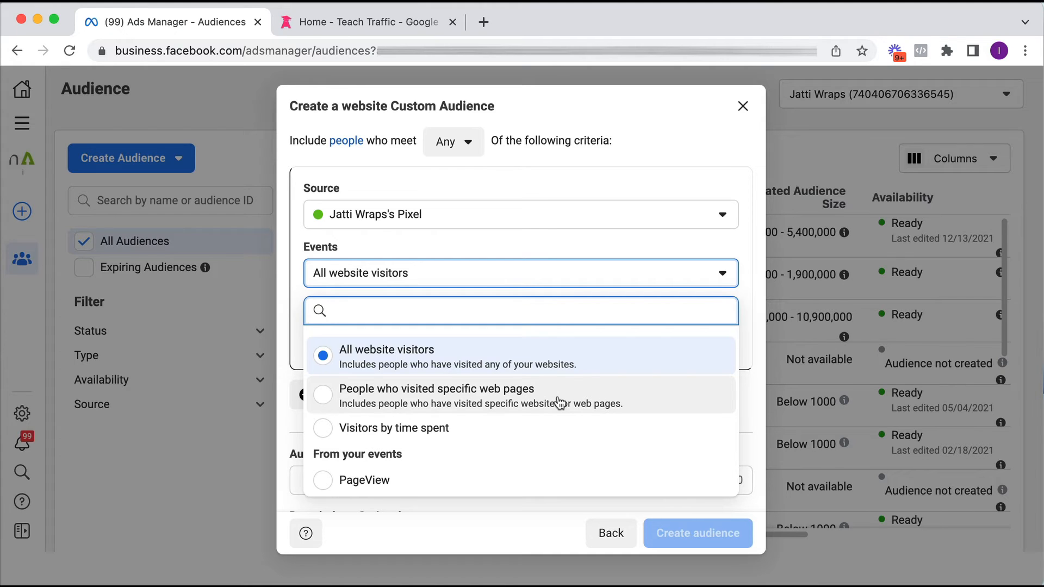
mouse_move(451, 402)
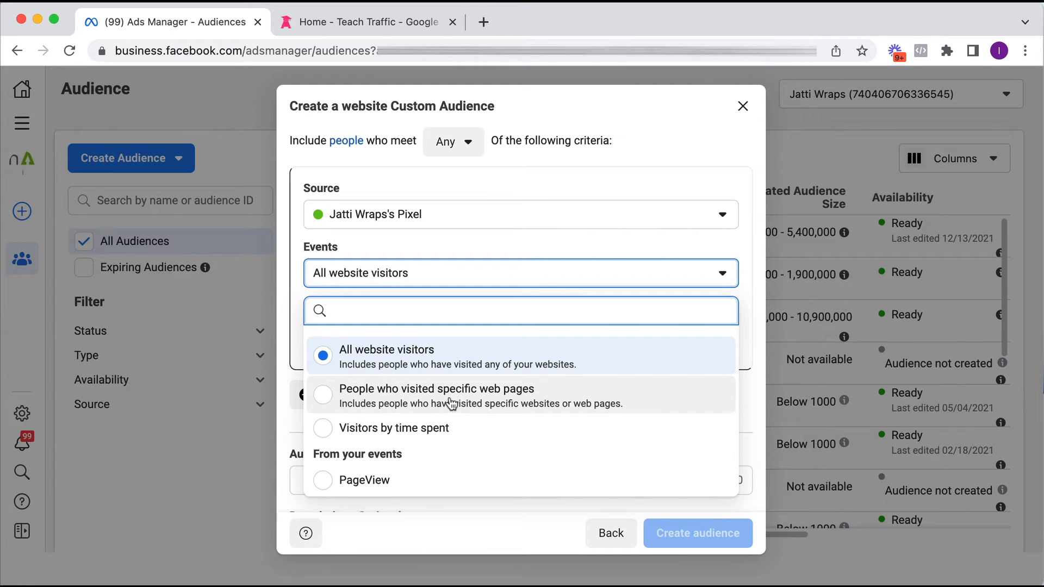
mouse_move(398, 432)
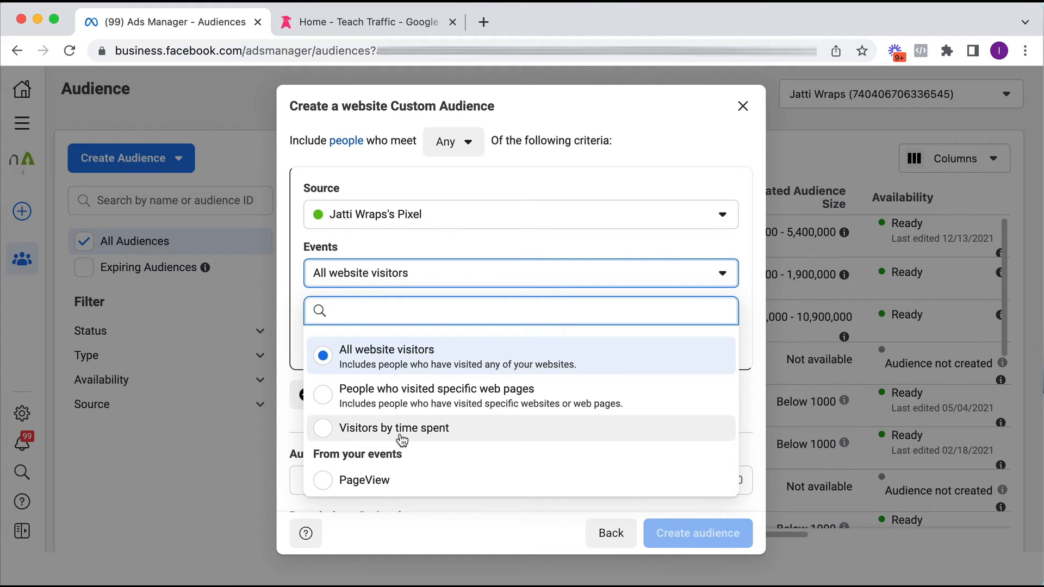
mouse_move(366, 479)
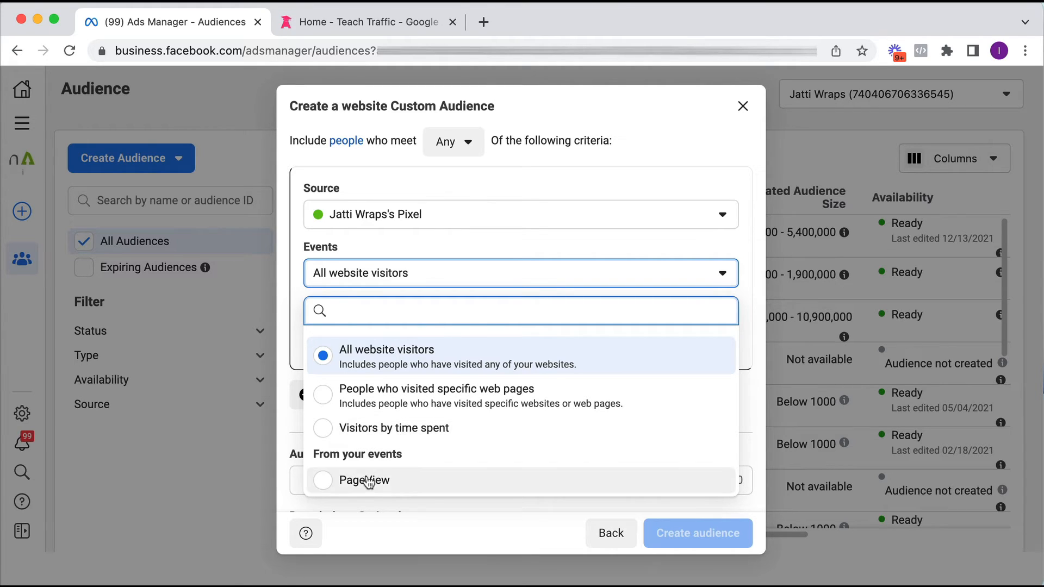
mouse_move(389, 463)
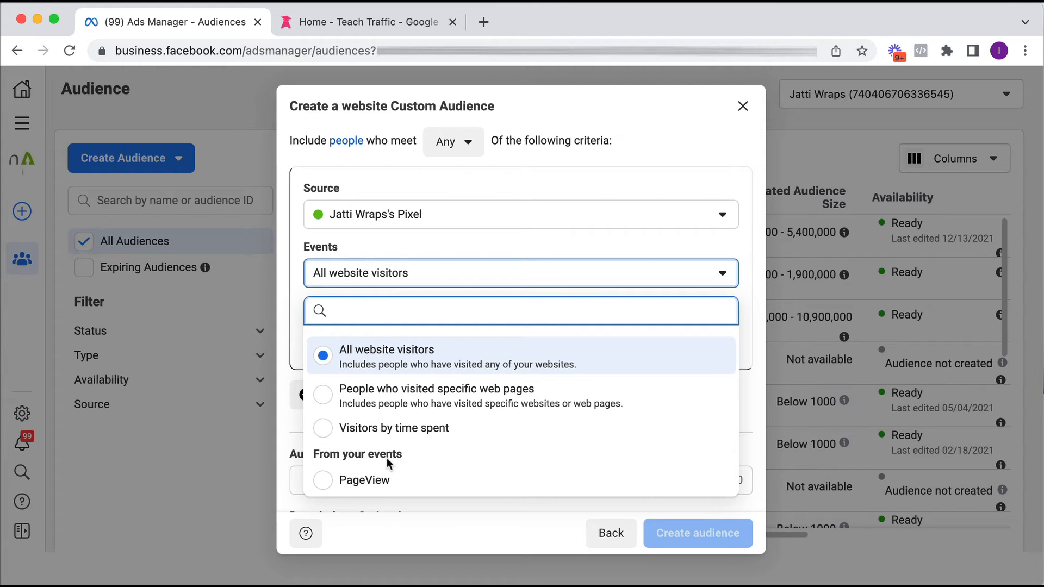
click(386, 349)
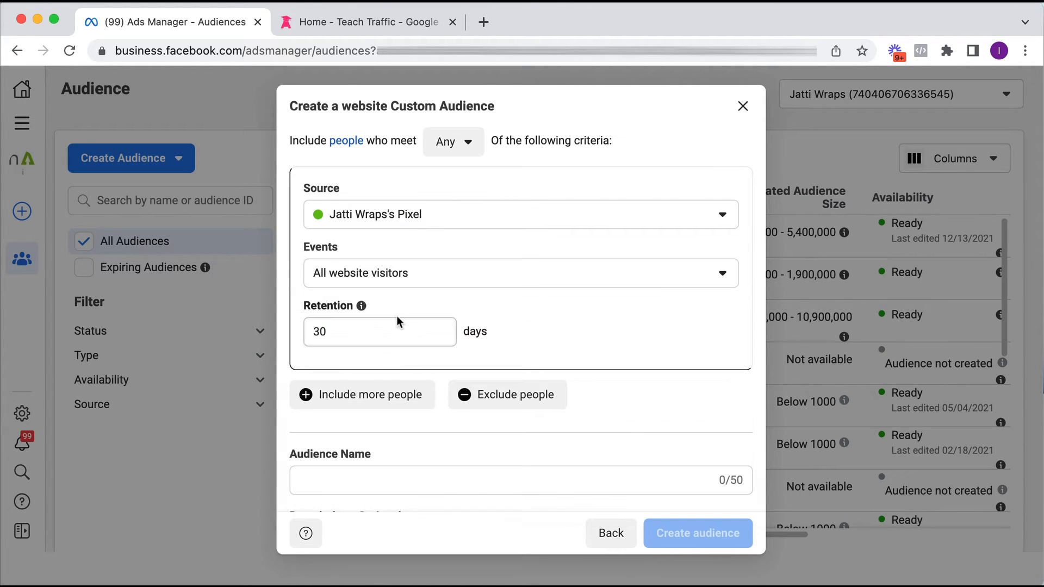
Replace the 30-day retention value with the 180-day maximum.
click(380, 332)
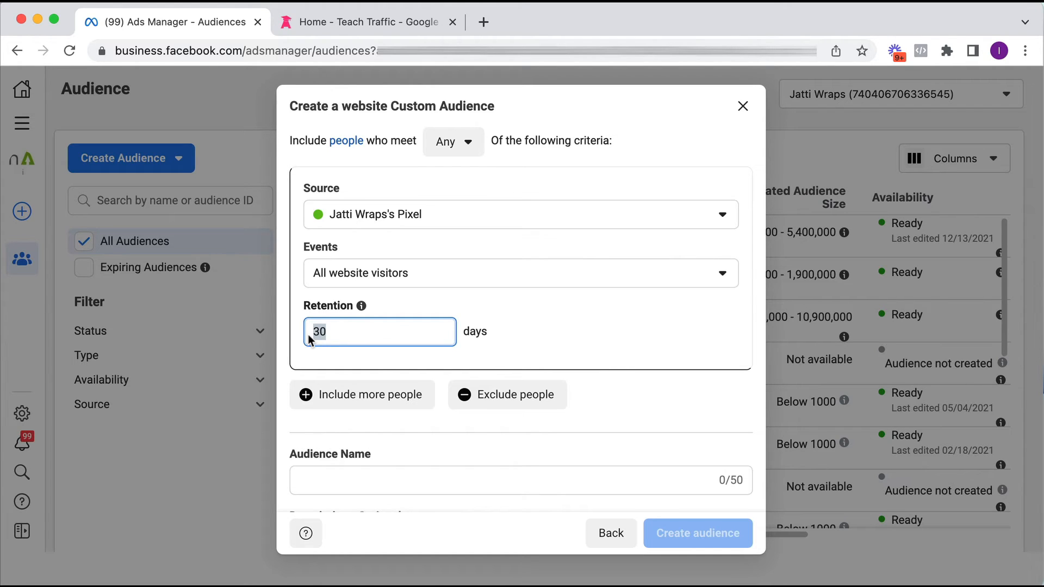
mouse_move(405, 113)
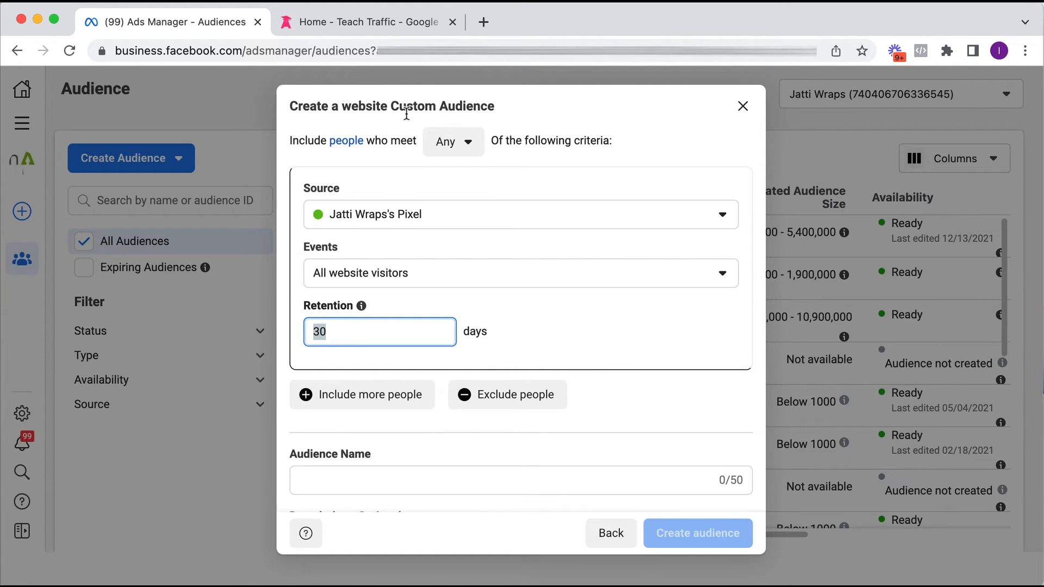
mouse_move(394, 131)
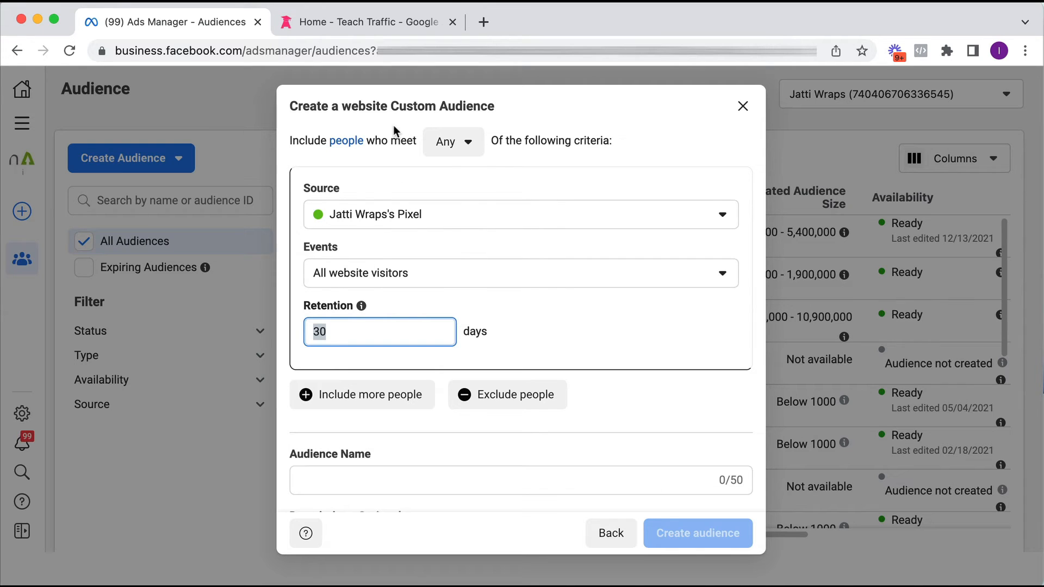
mouse_move(393, 313)
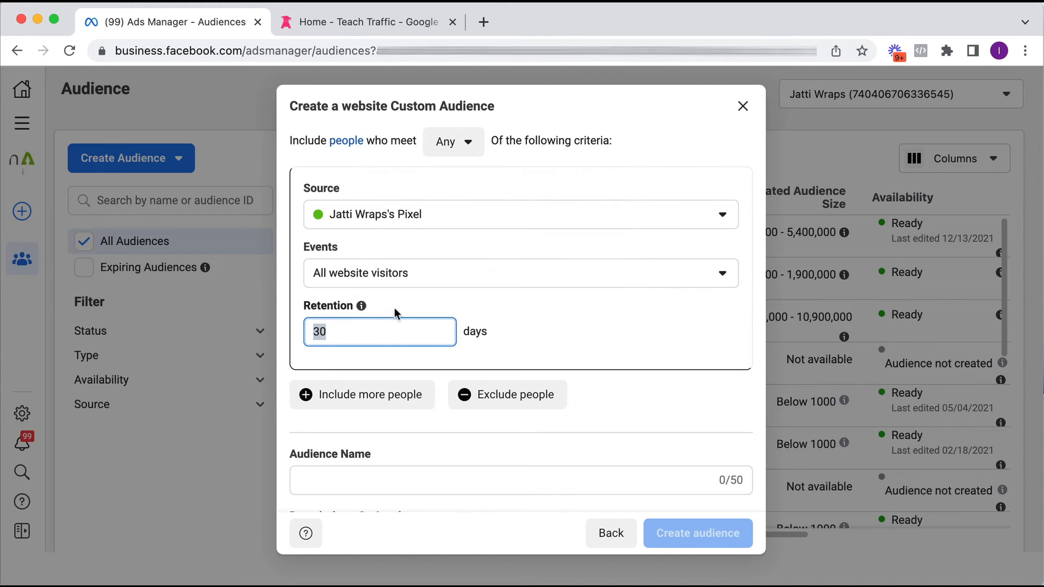
mouse_move(361, 306)
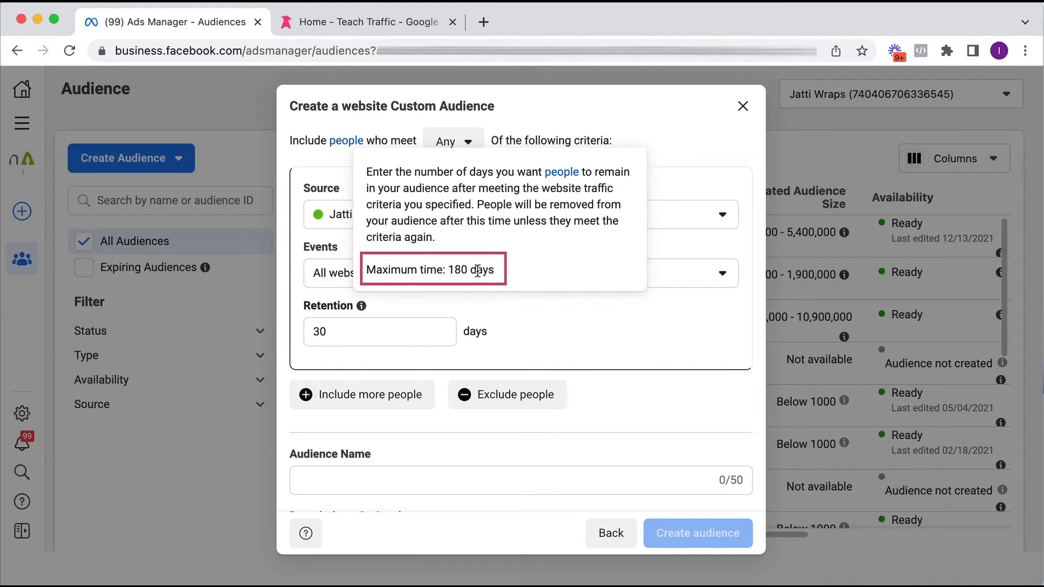
click(380, 332)
text(180)
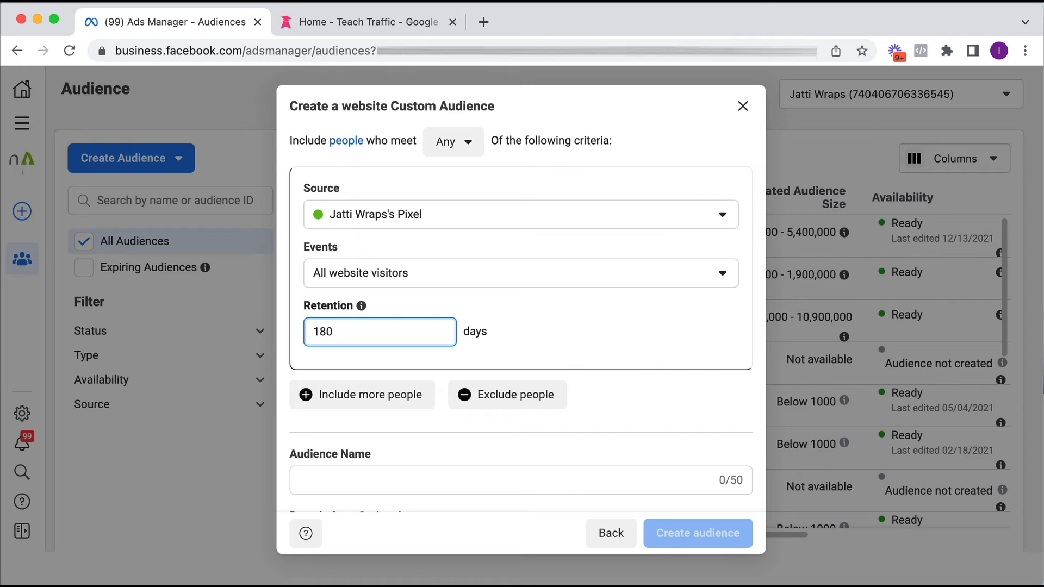
scroll(down, 3)
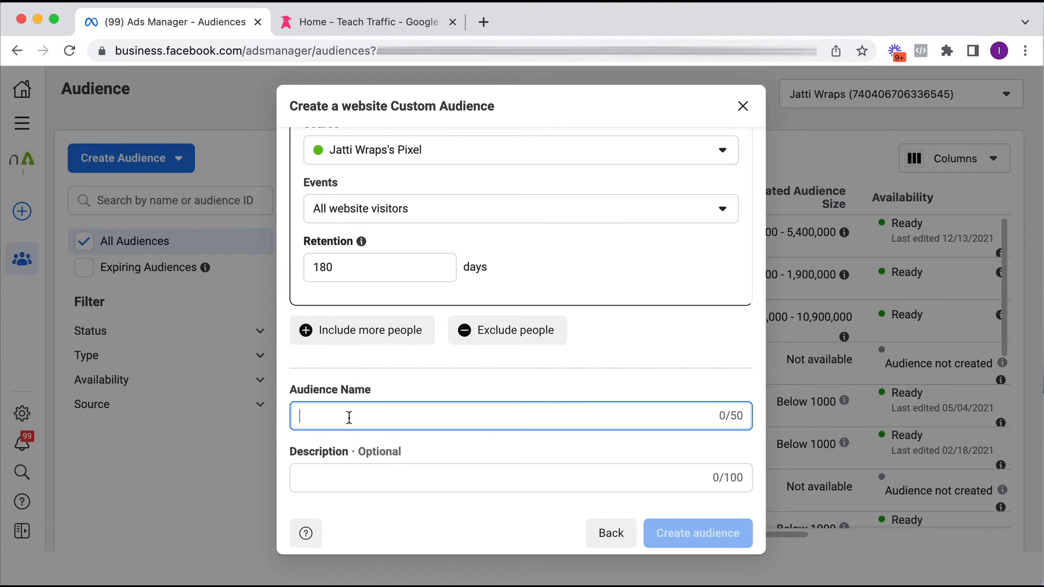
Name the audience 'All Website Visitors - 180 days'.
text(Al)
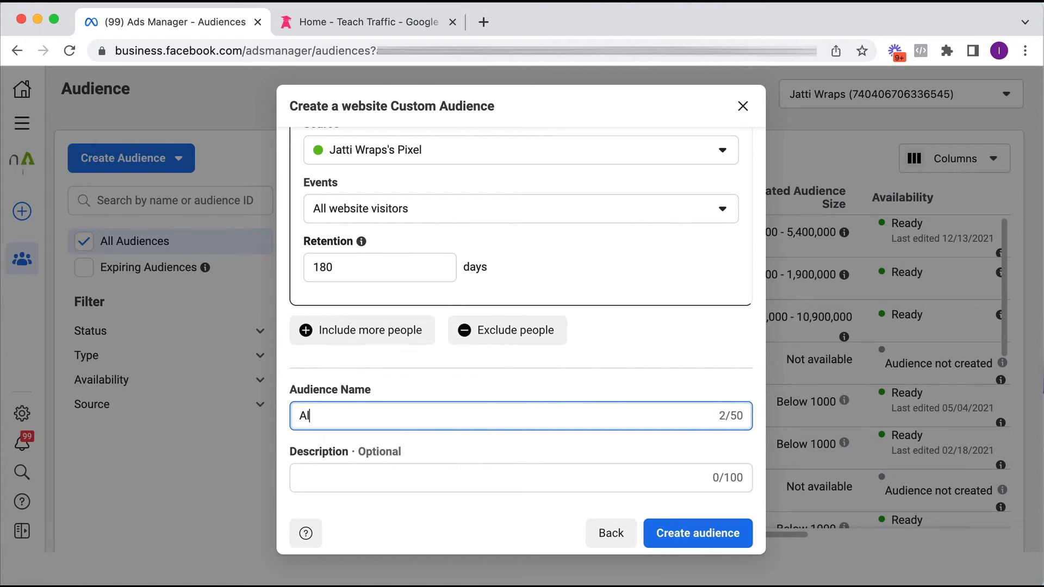
text(l We)
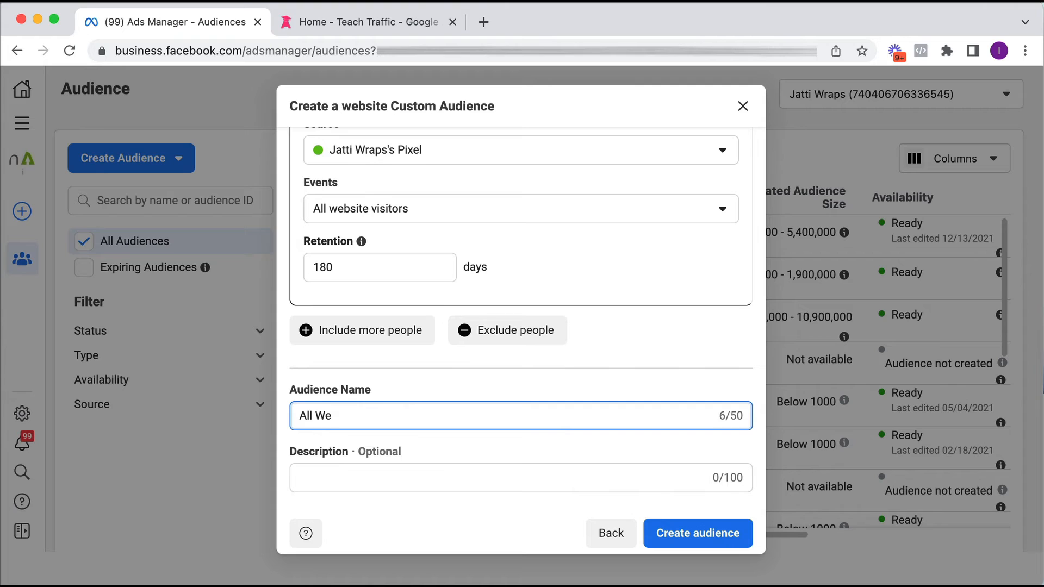
text(bsite Visitors)
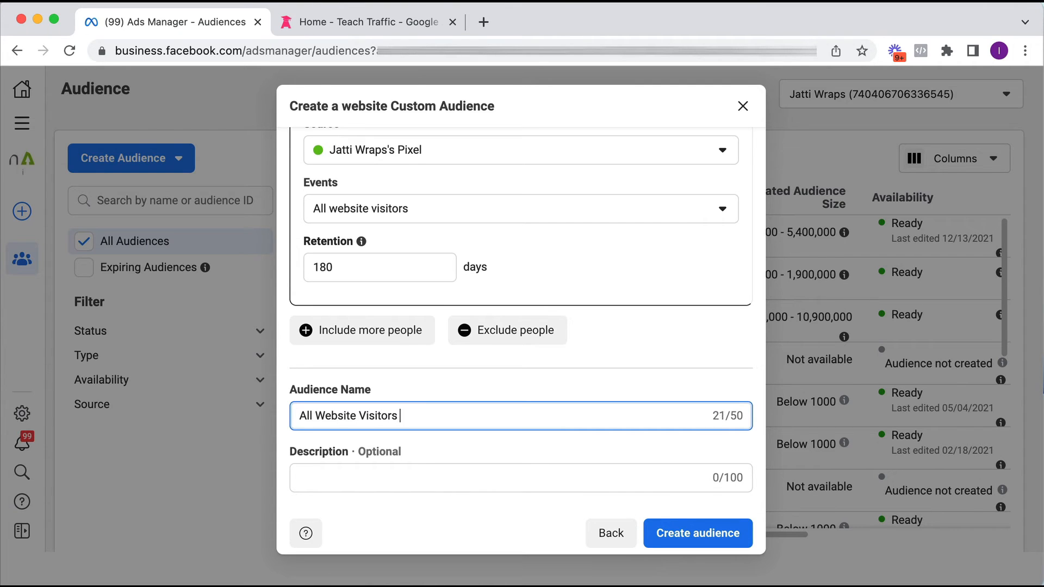
text(- 180)
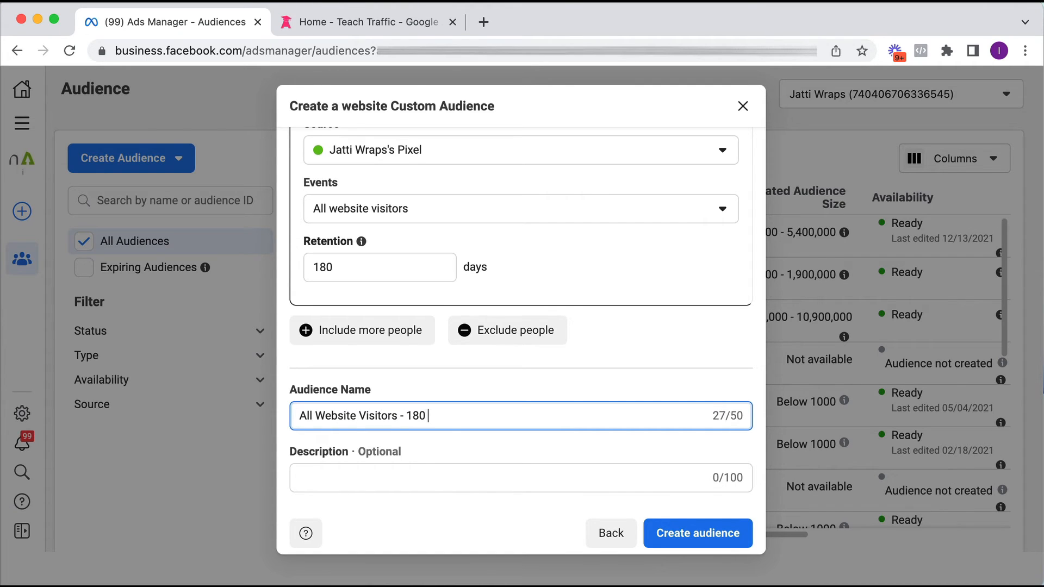
text(days)
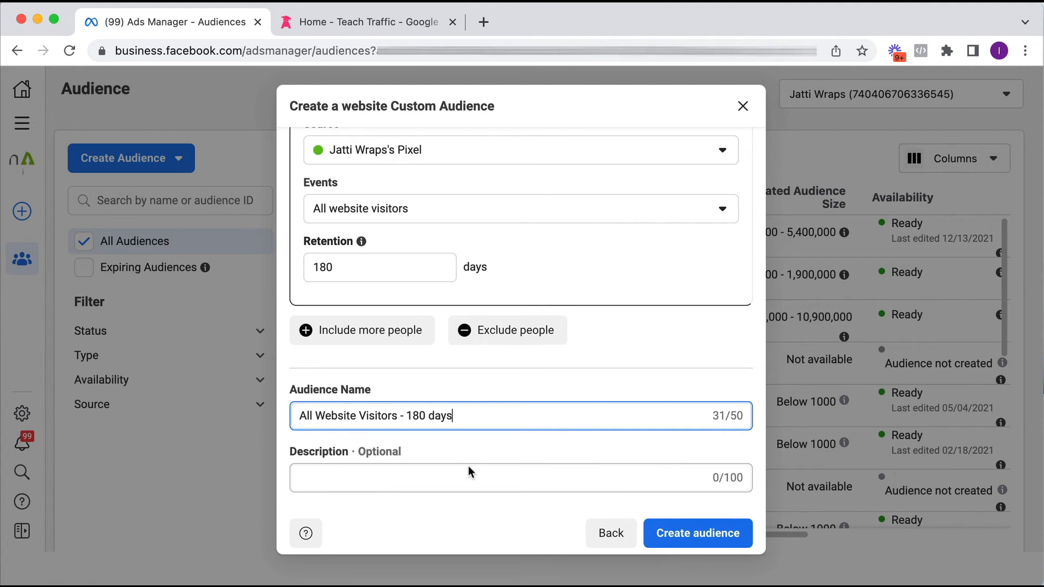
mouse_move(476, 412)
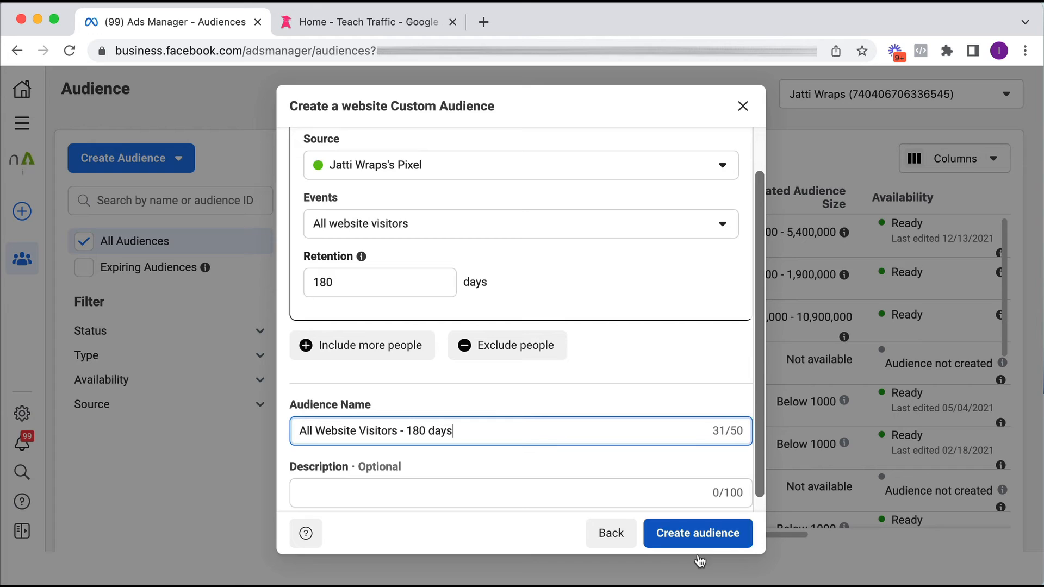
Create the audience and dismiss the 'Your Custom Audience was created' confirmation.
click(697, 533)
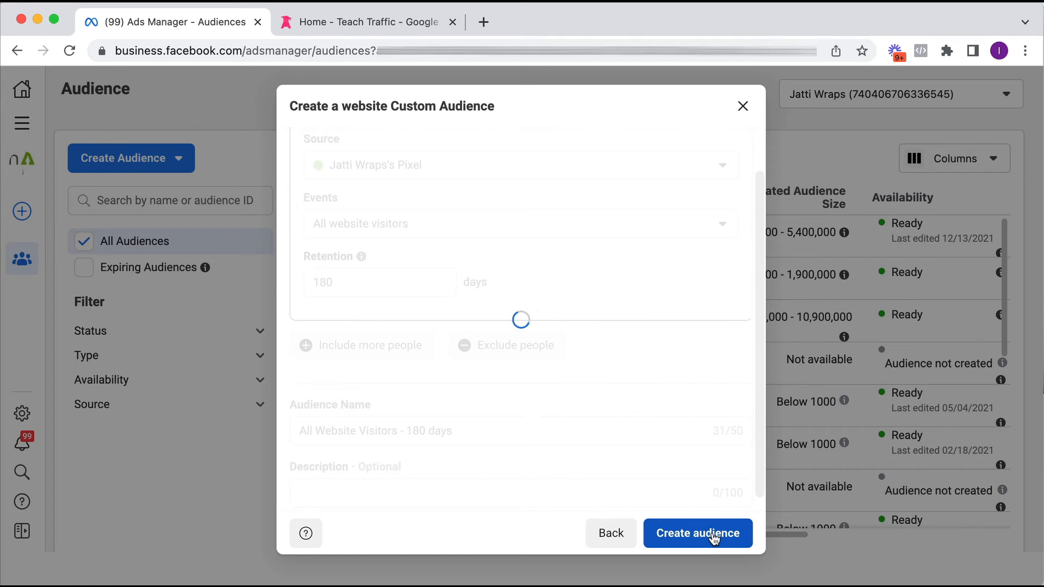
click(698, 533)
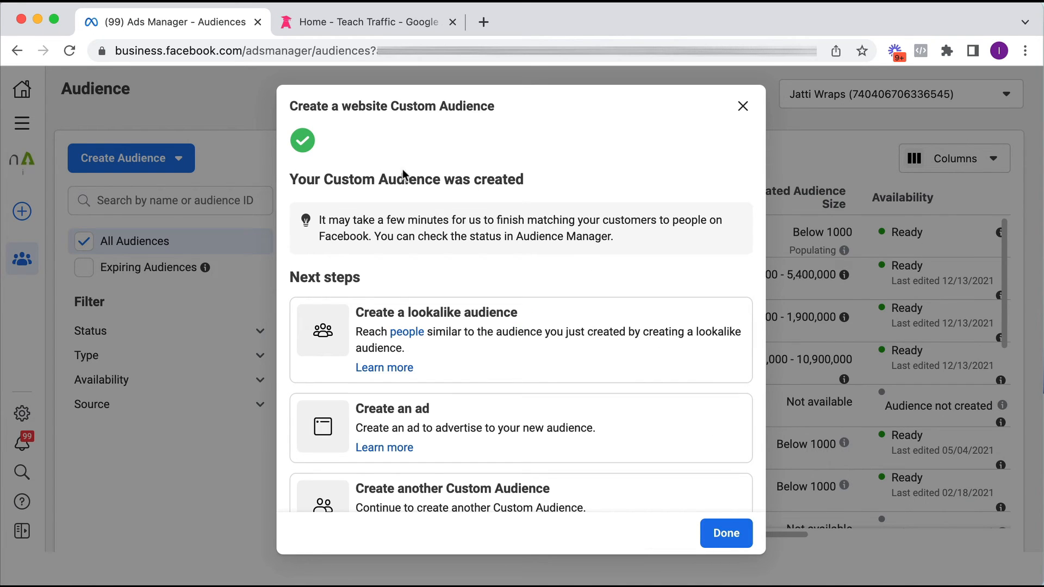
mouse_move(446, 200)
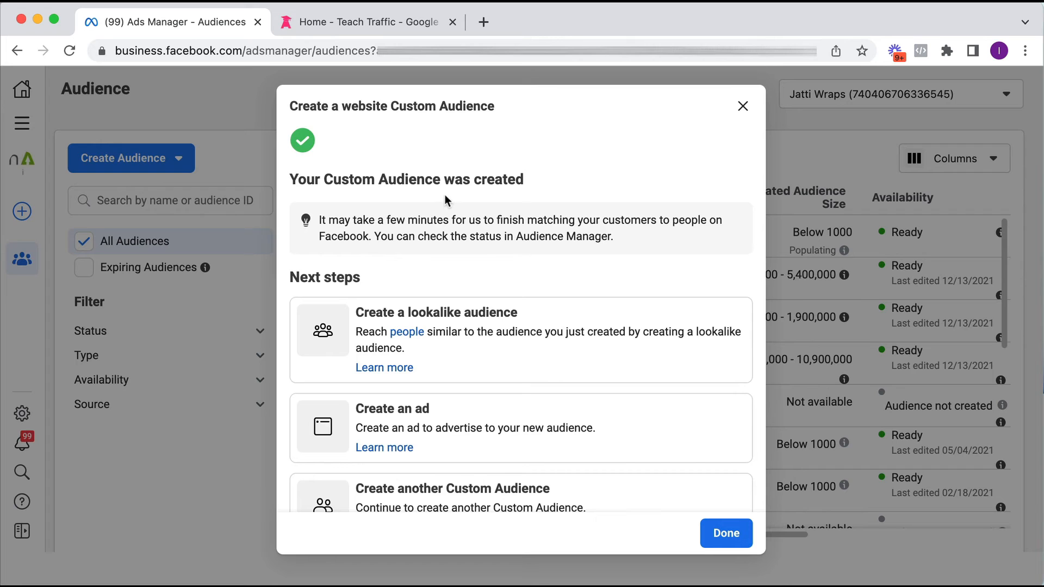
mouse_move(390, 322)
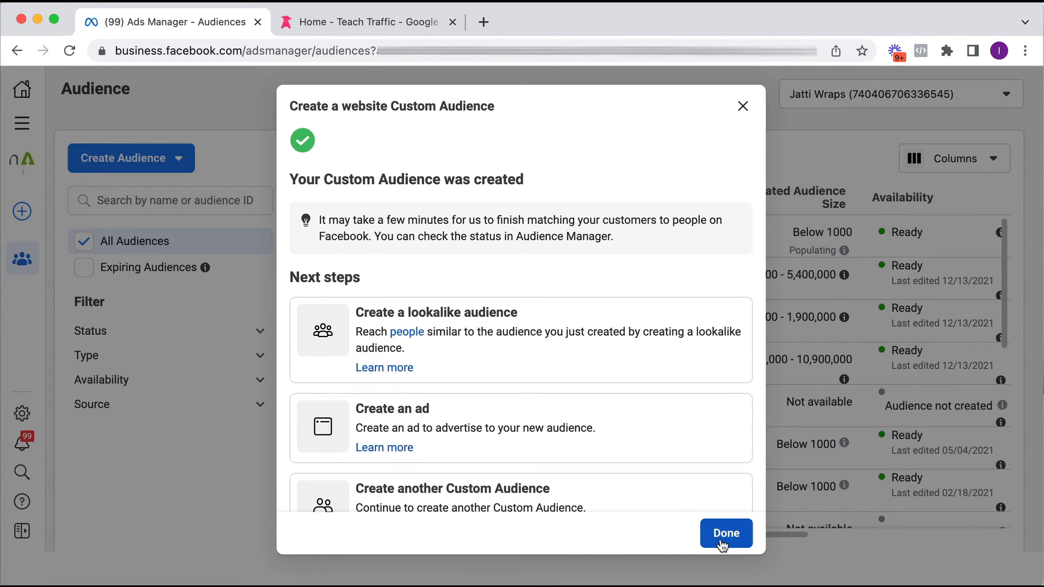
click(725, 533)
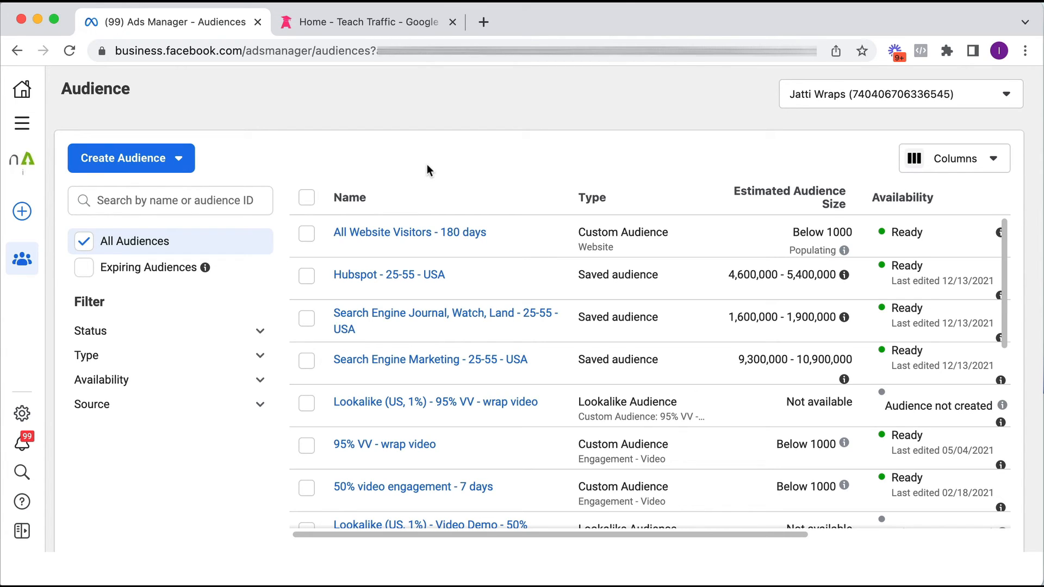
mouse_move(463, 252)
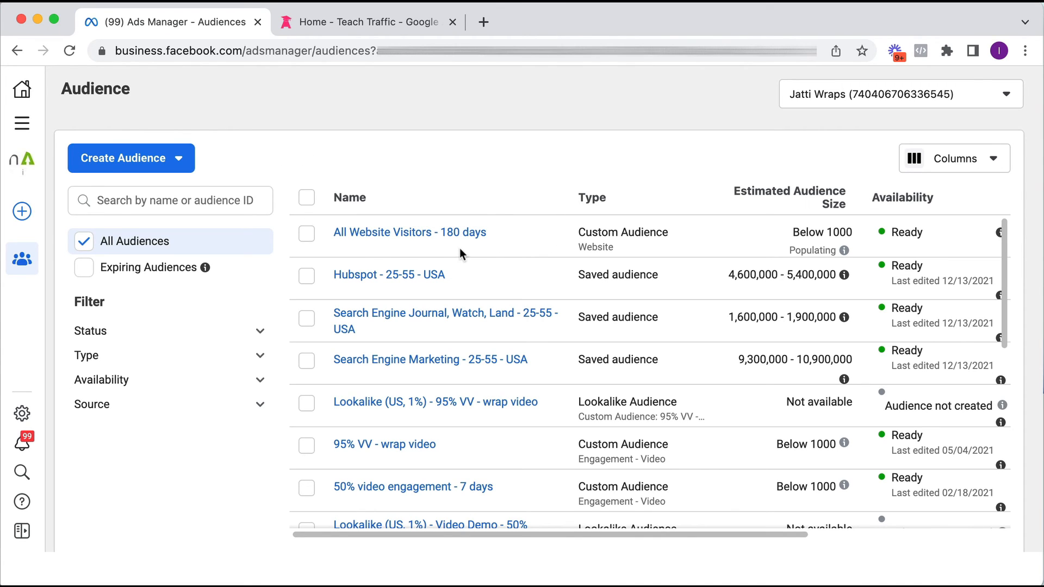
mouse_move(502, 254)
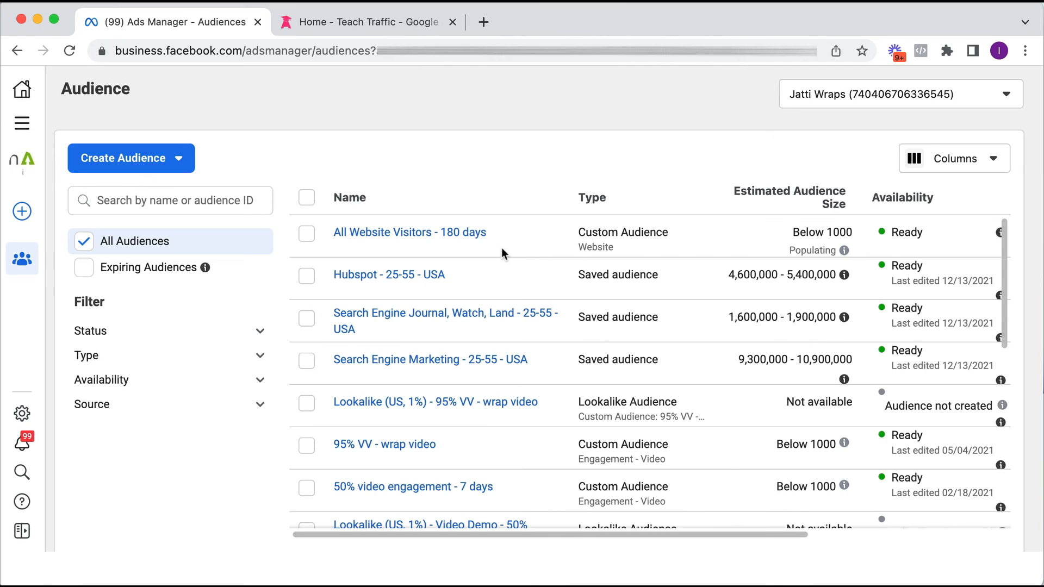
mouse_move(508, 237)
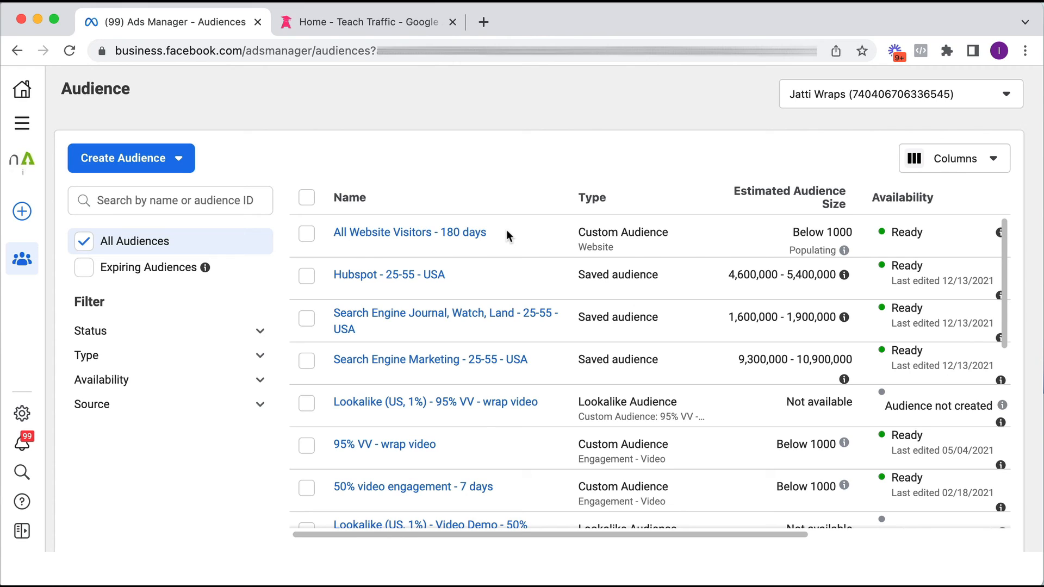
mouse_move(772, 258)
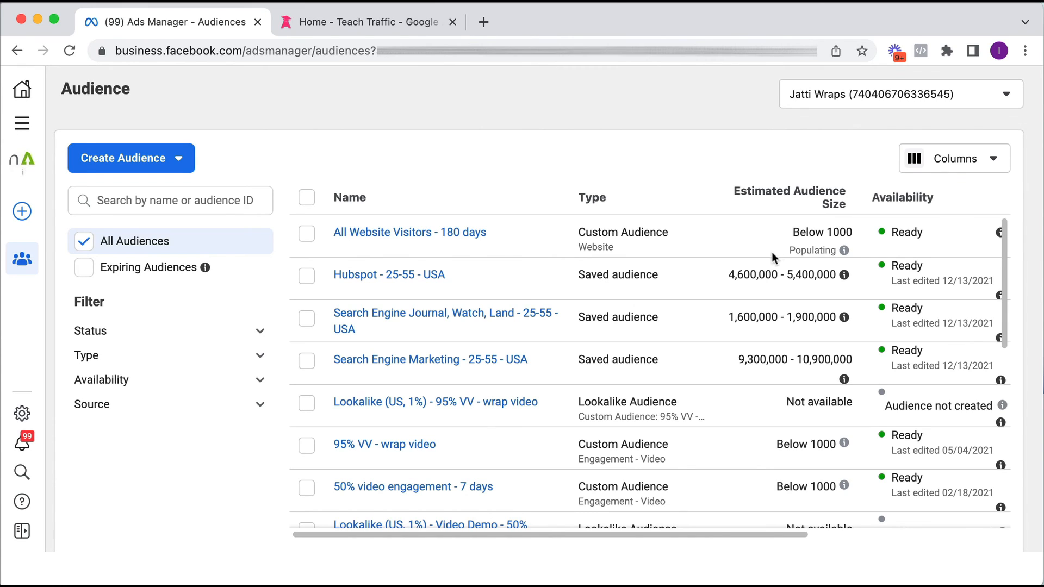
mouse_move(844, 250)
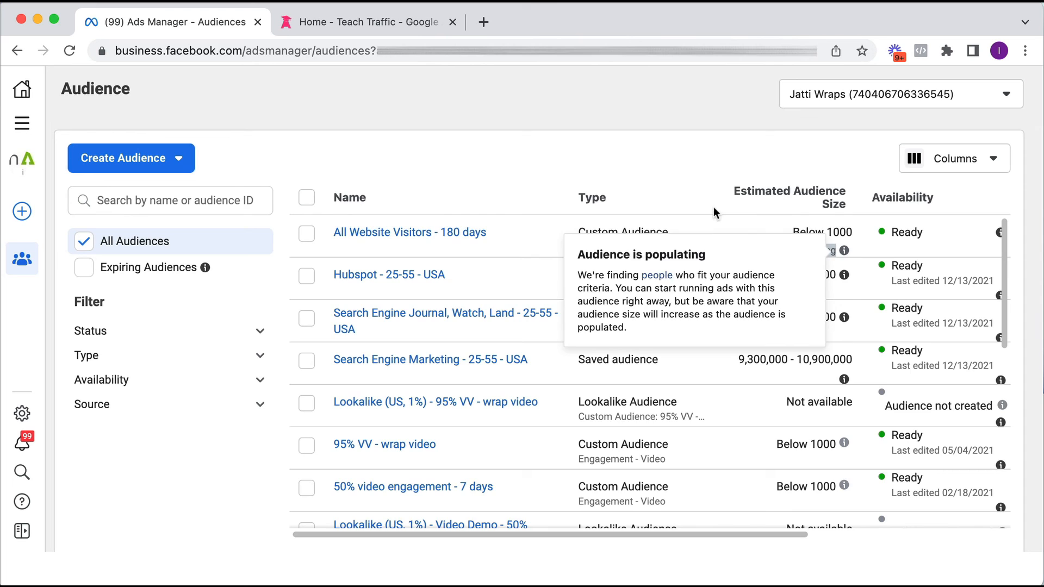
Sort the audience list by Type, then by Name in descending order.
click(592, 198)
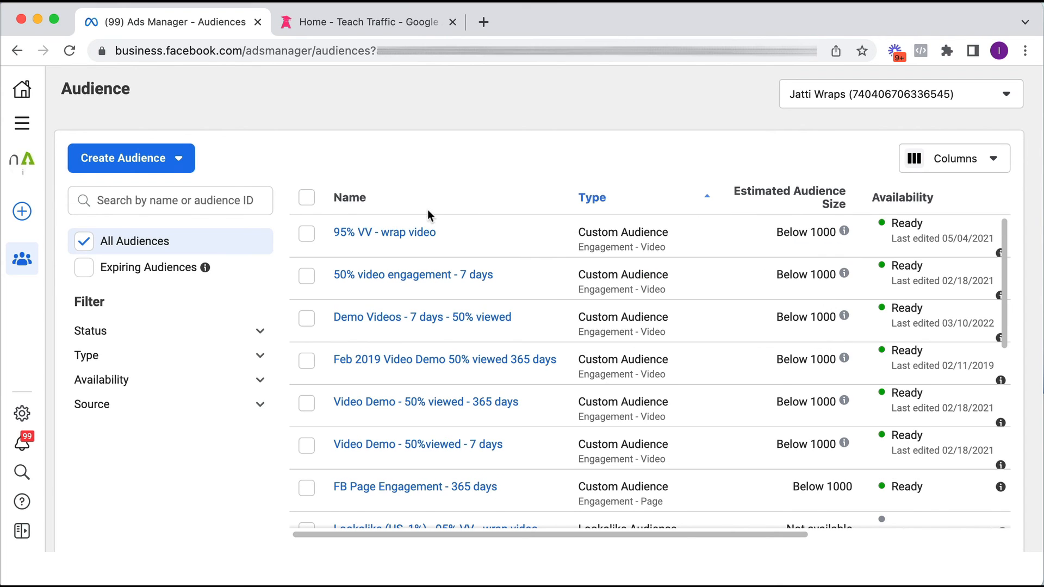
click(349, 197)
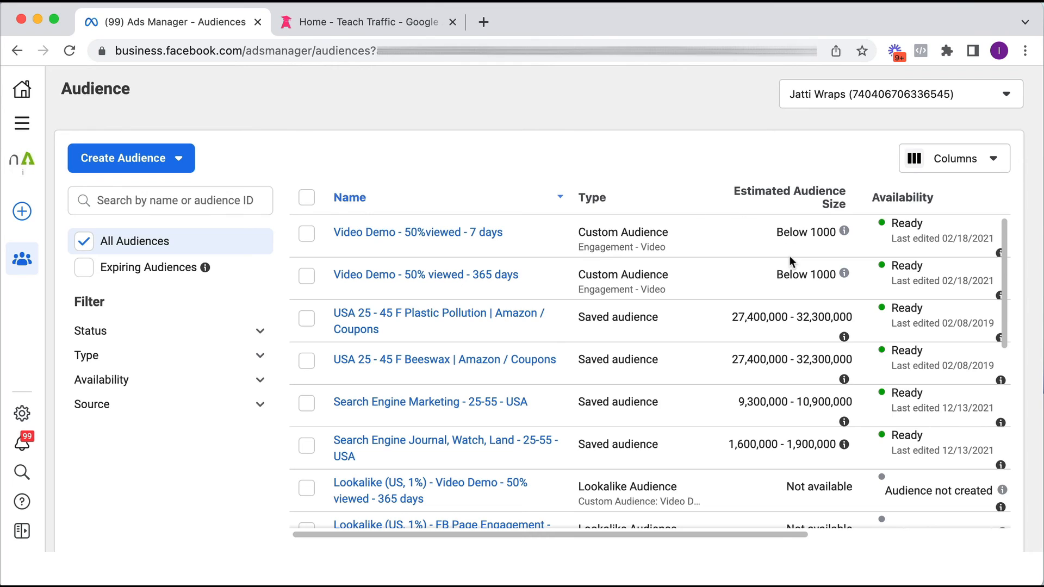
mouse_move(473, 200)
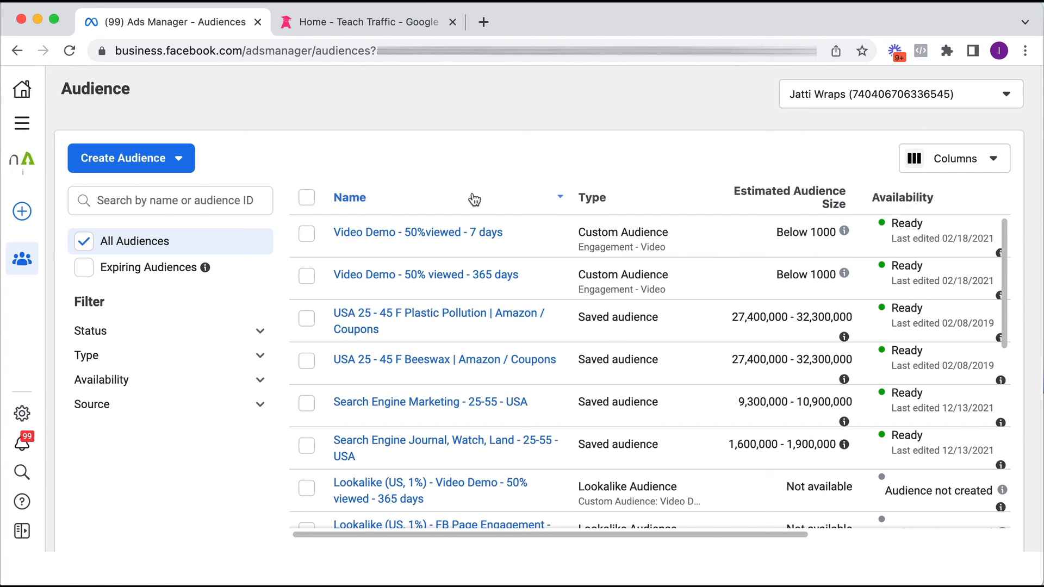
mouse_move(466, 183)
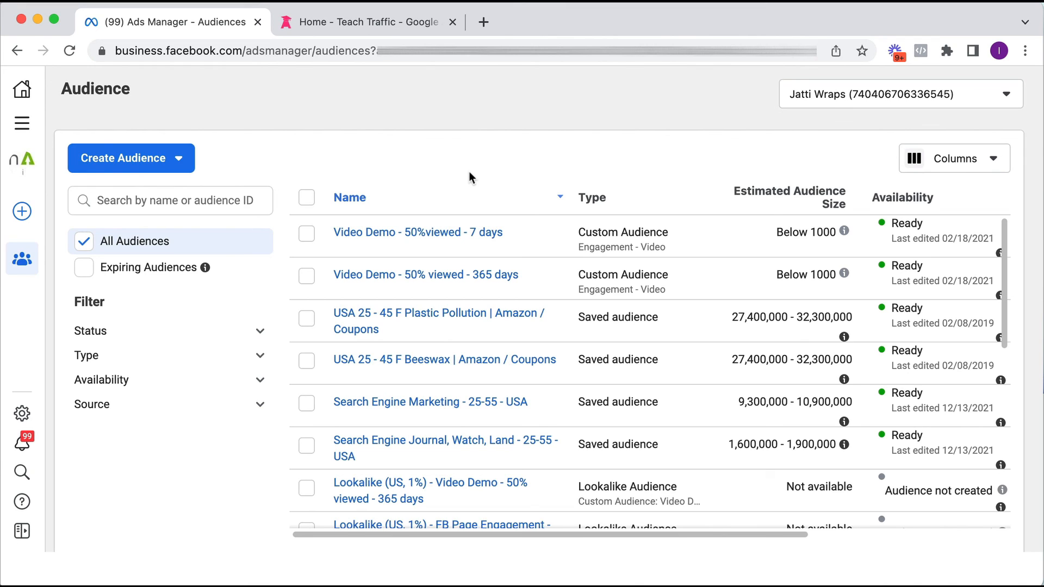
mouse_move(182, 163)
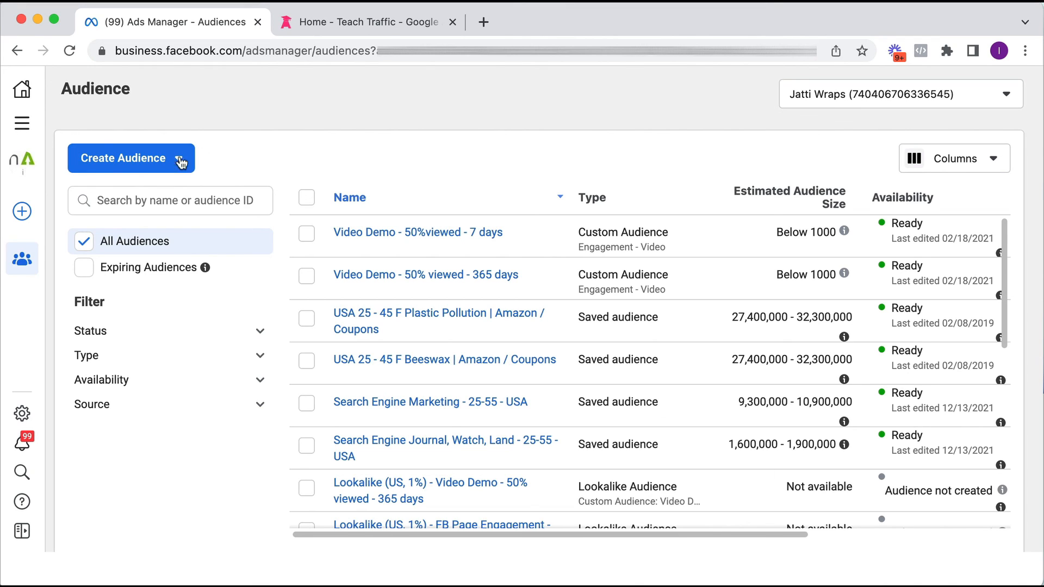
mouse_move(733, 129)
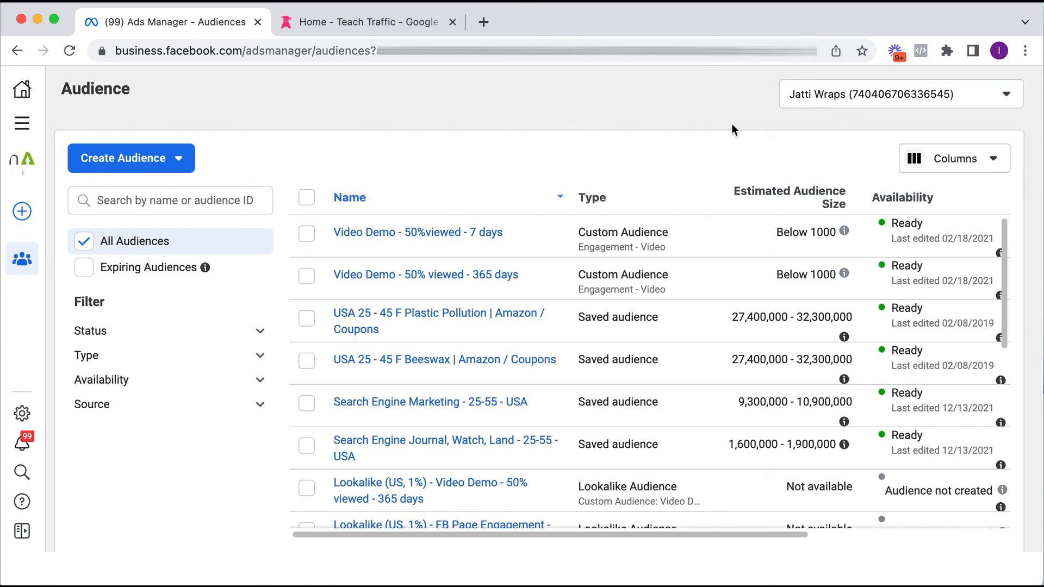
mouse_move(719, 137)
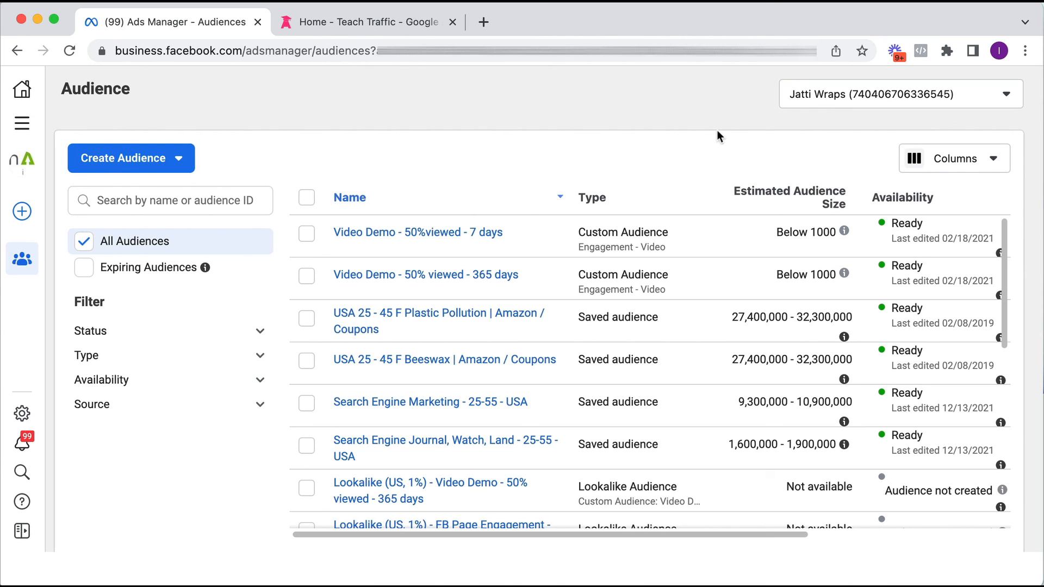
mouse_move(714, 135)
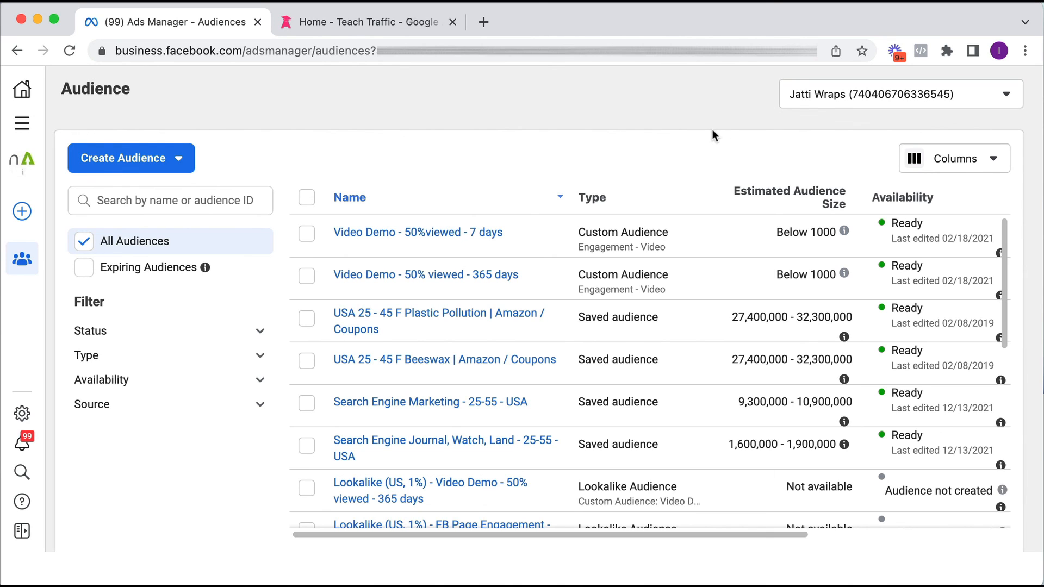